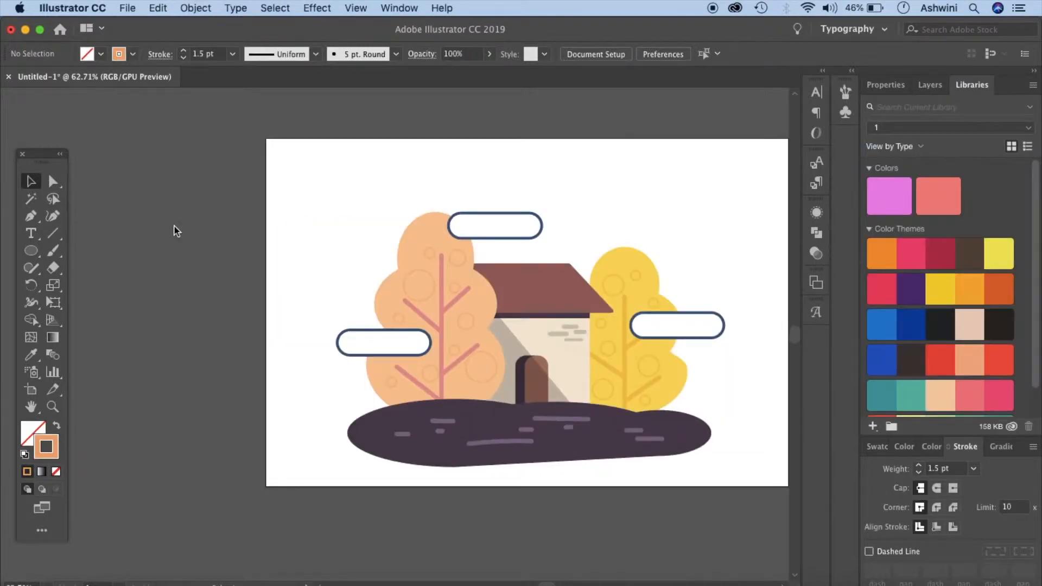
mouse_move(132, 12)
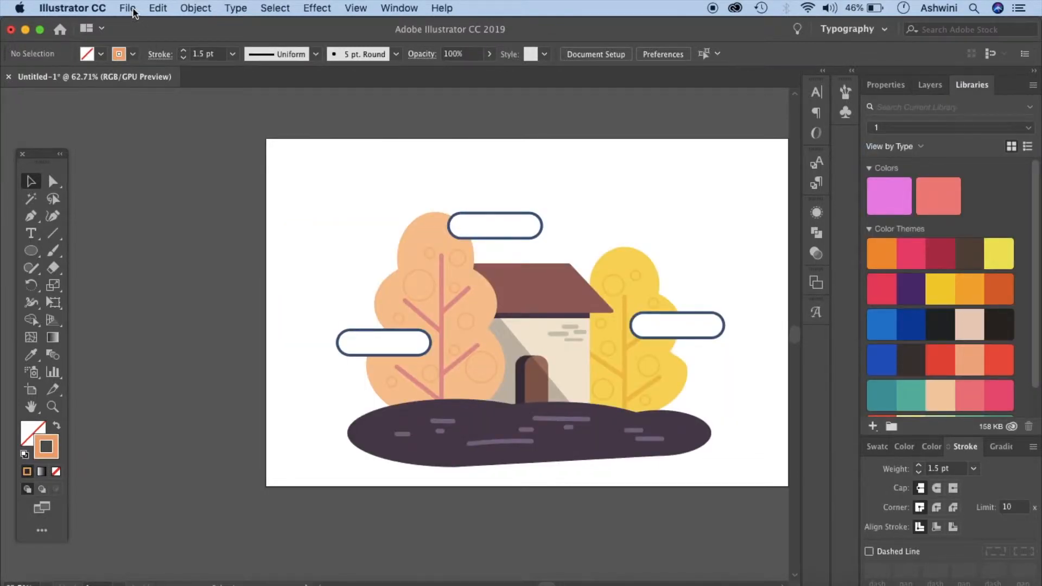
Bring up the New Document dialog from the File menu.
left_click(126, 7)
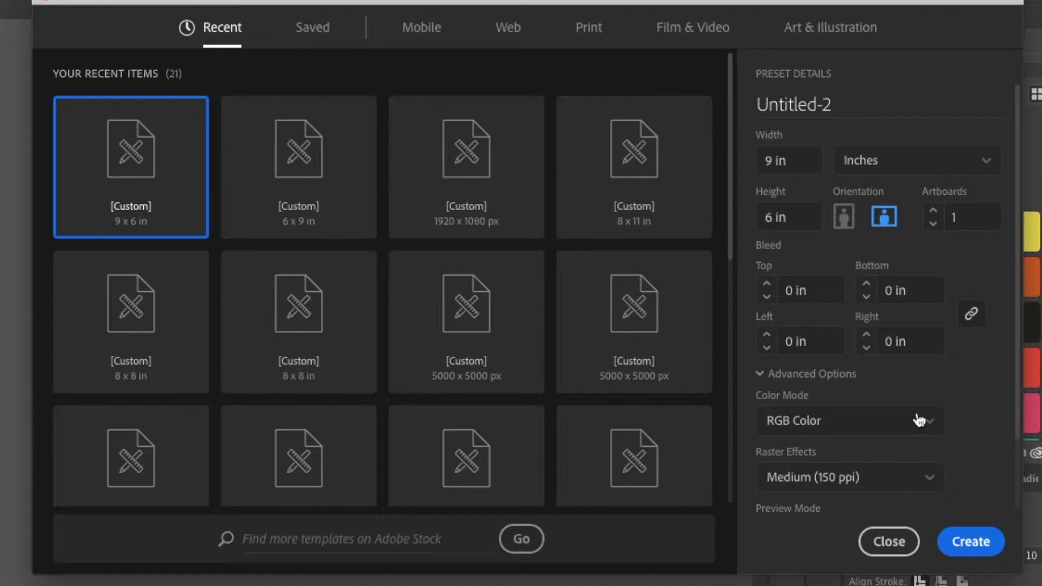
Create the 9 × 6 in landscape document with Raster Effects set to High (300 ppi).
scroll("down", 3)
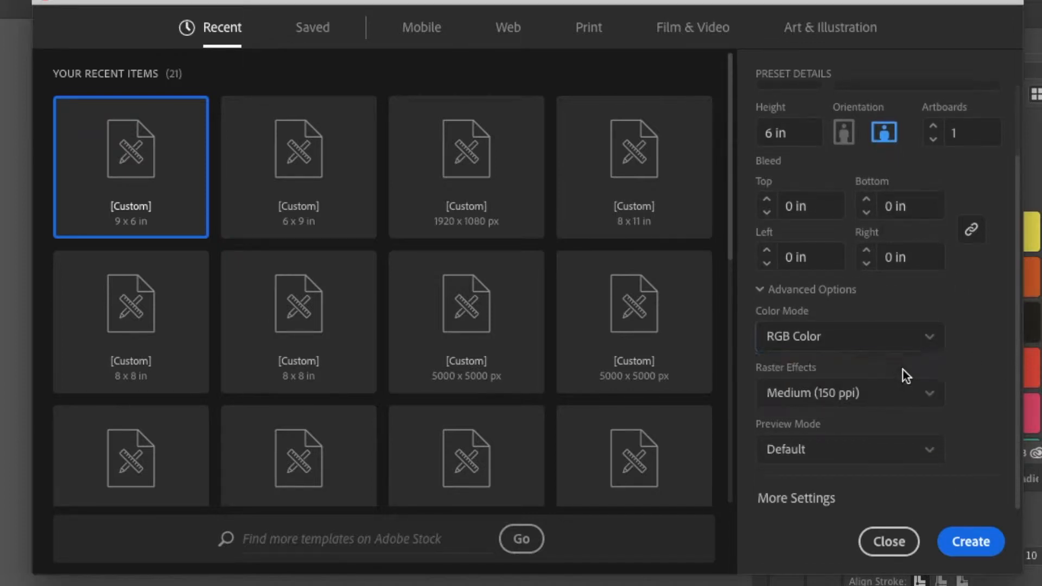
left_click(849, 335)
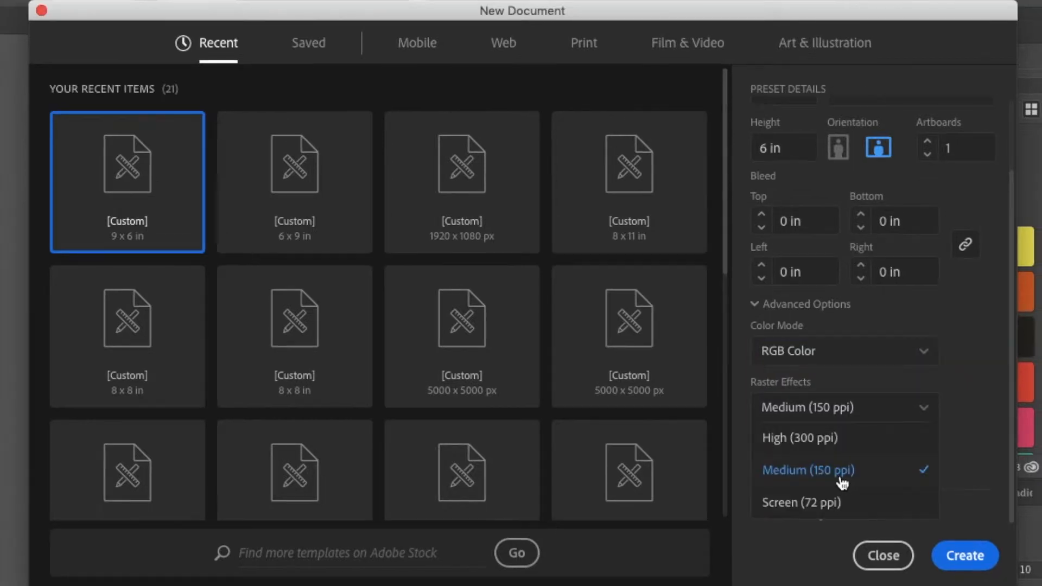
left_click(798, 437)
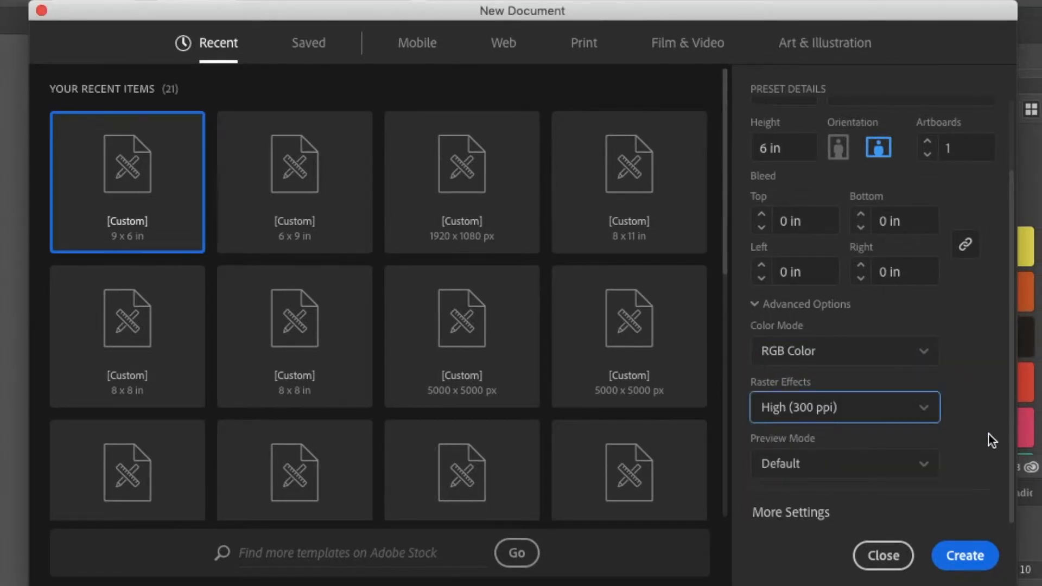
left_click(964, 556)
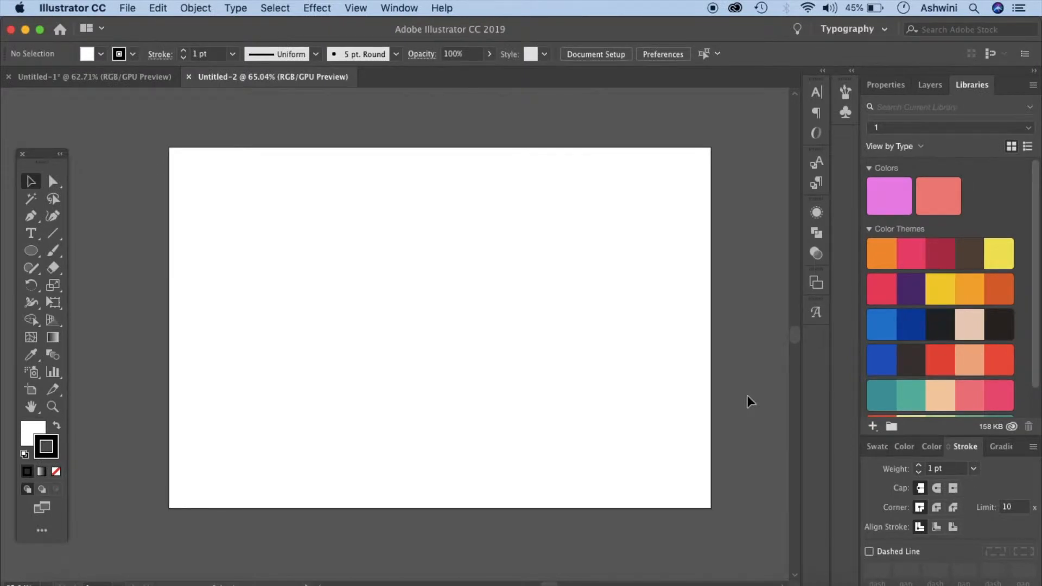
mouse_move(950, 79)
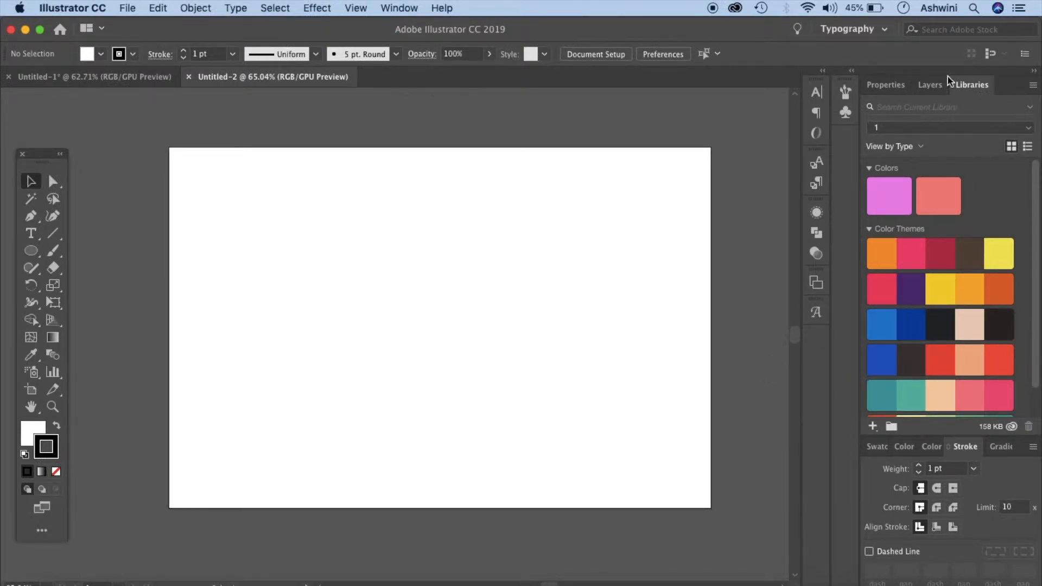
Show the Layers panel and bring the colour sample circles from Untitled-1 into the new document.
left_click(930, 85)
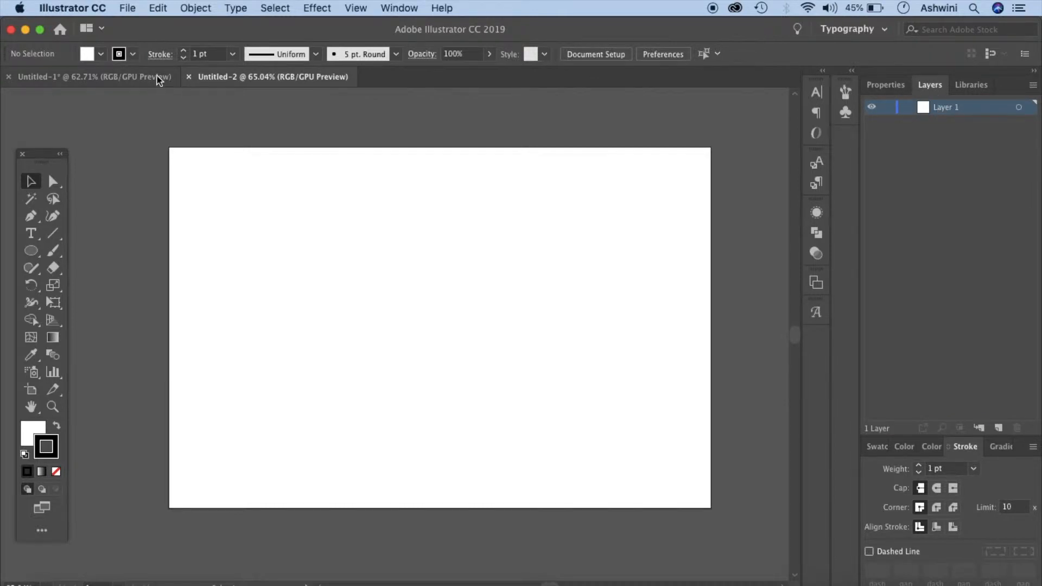
left_click(272, 76)
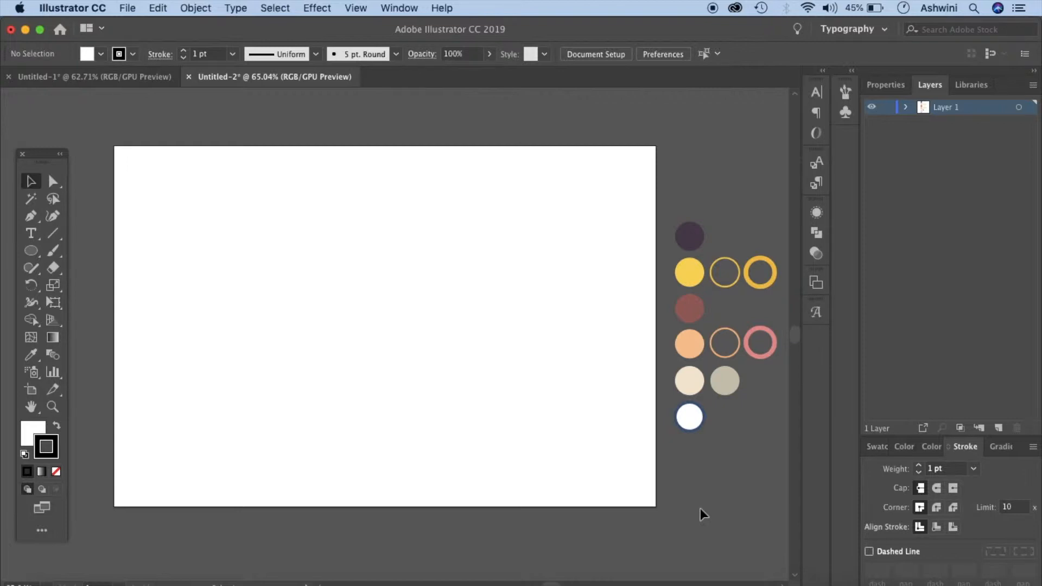
left_click(94, 76)
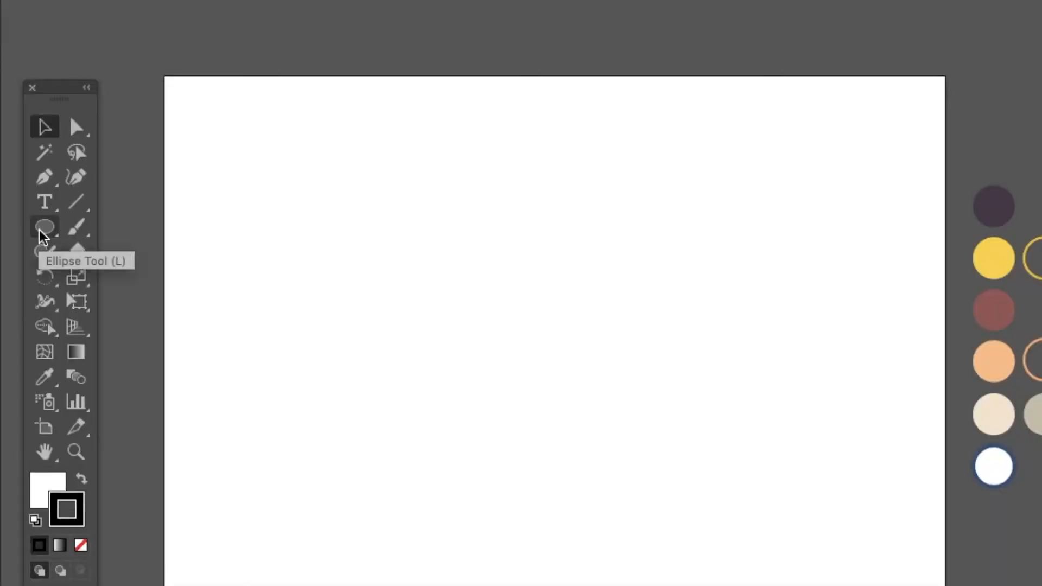
Draw stacked outlined ellipses with the Ellipse tool: a tall narrow one and a wider one below.
left_click(44, 227)
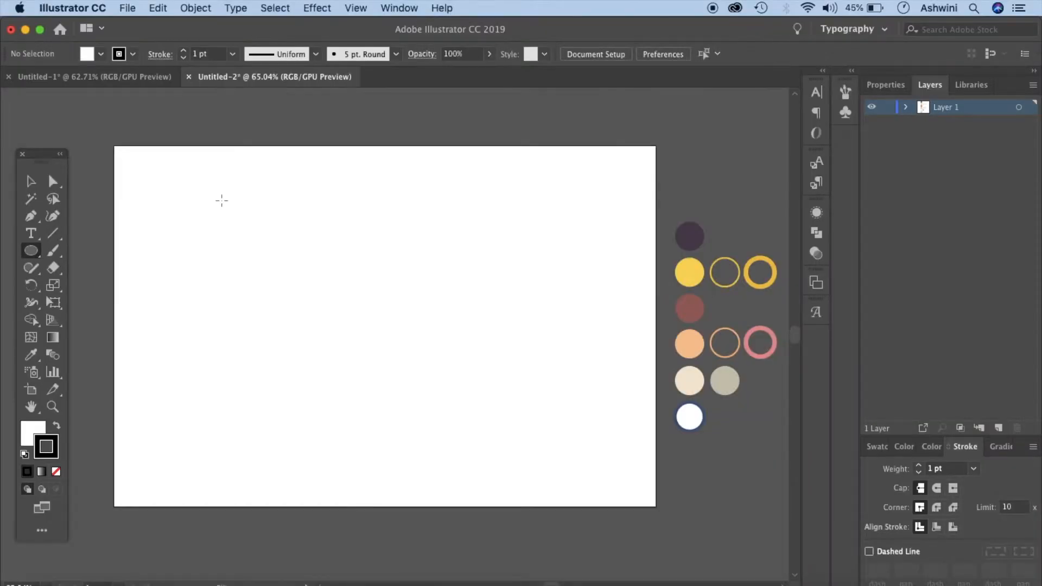
left_click_drag(221, 201, 294, 322)
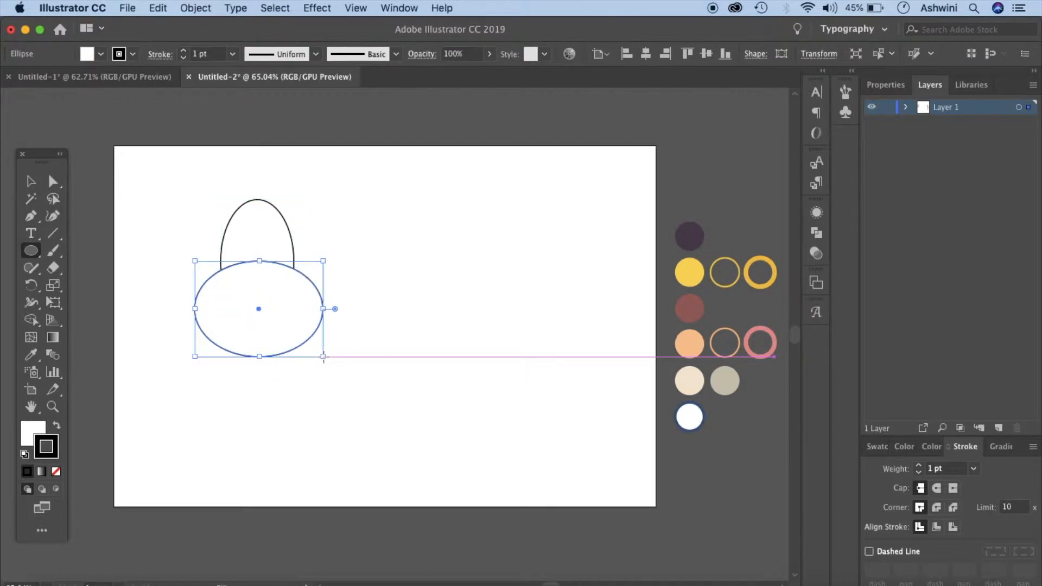
left_click_drag(212, 360, 160, 342)
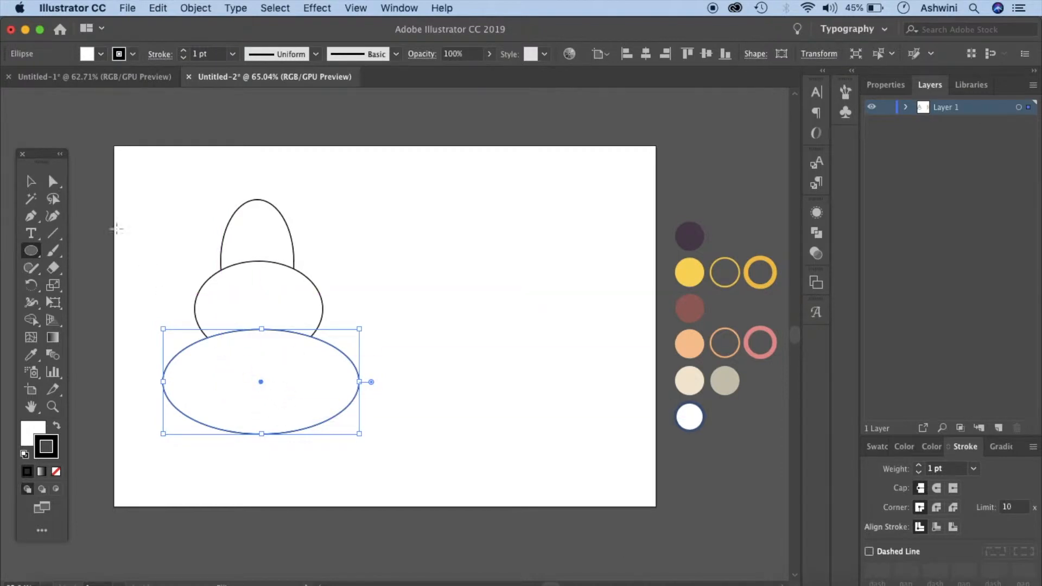
Enlarge the bottom ellipse and widen the middle one so the three overlap evenly.
left_click(30, 182)
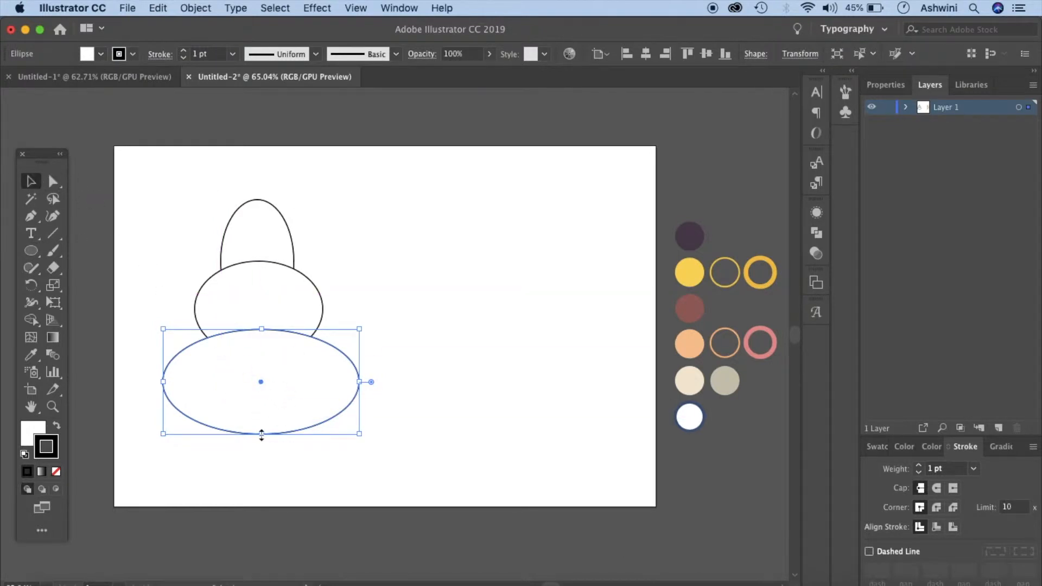
left_click_drag(261, 434, 261, 479)
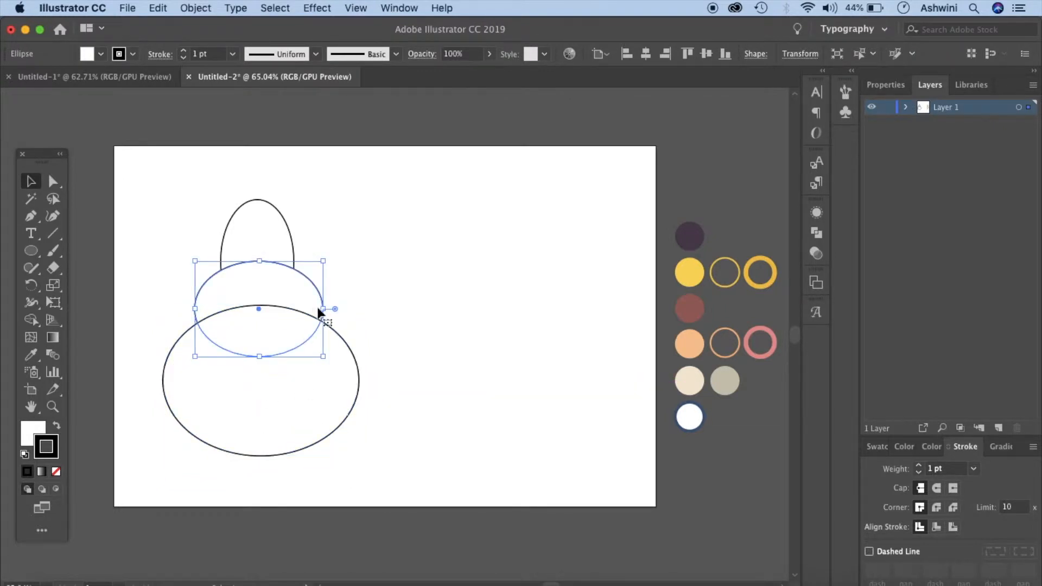
left_click_drag(324, 308, 340, 308)
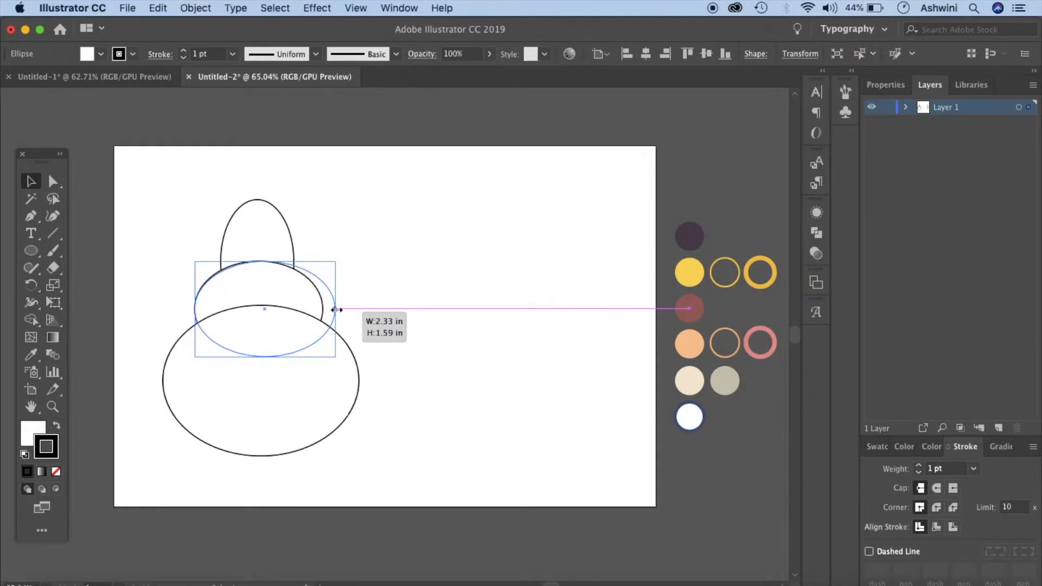
left_click_drag(335, 309, 362, 314)
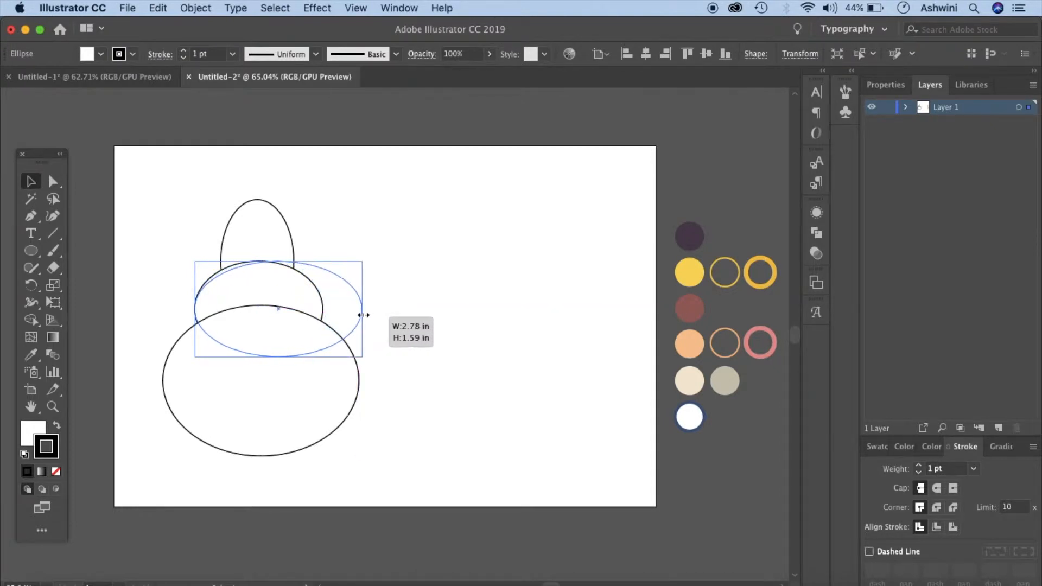
left_click_drag(363, 314, 326, 309)
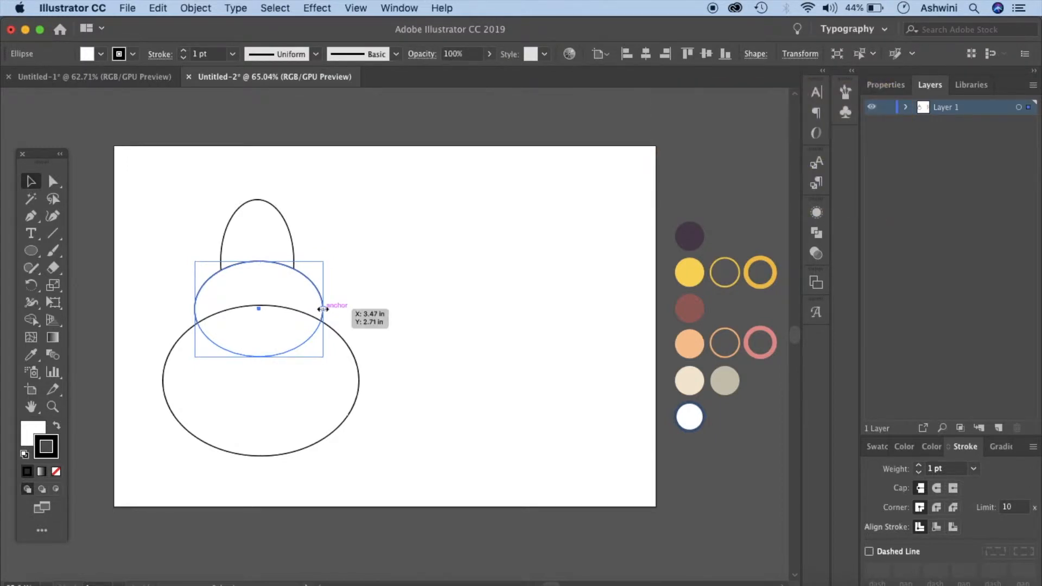
left_click_drag(323, 309, 342, 316)
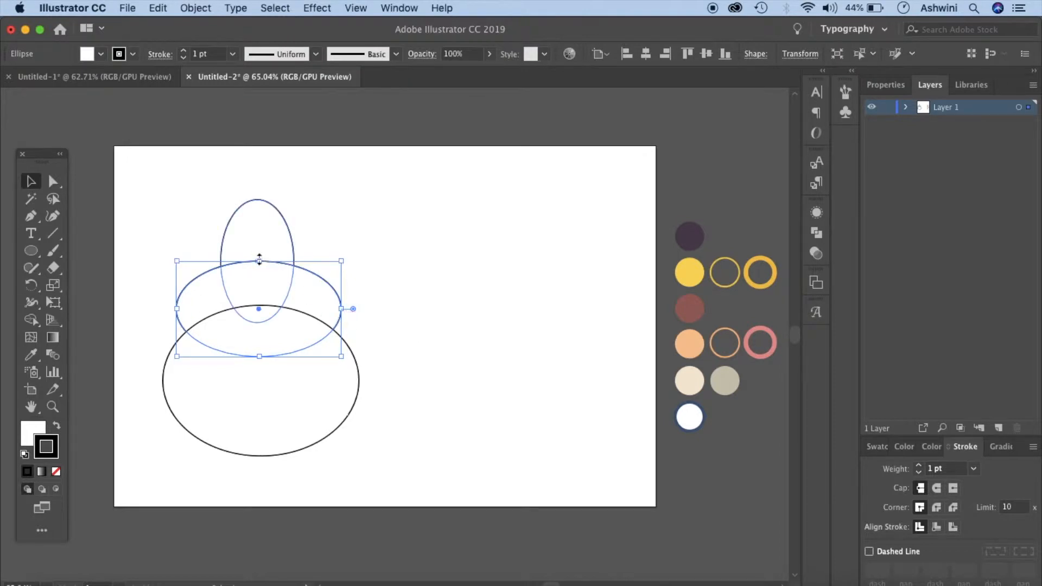
left_click_drag(260, 262, 259, 248)
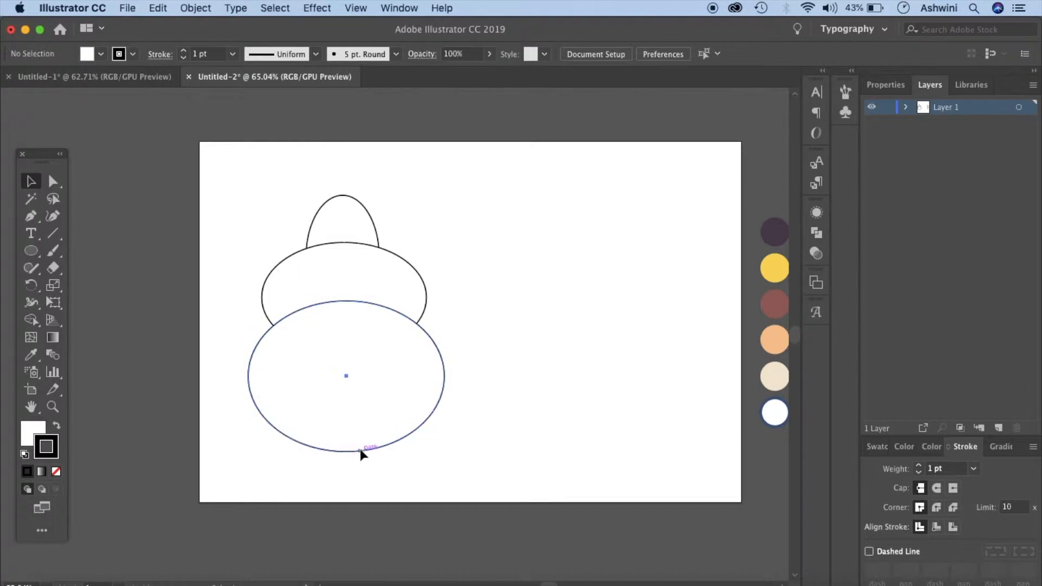
Resize the bottom ellipse to about 3.26 by 2.5 in to round out the canopy.
left_click(345, 445)
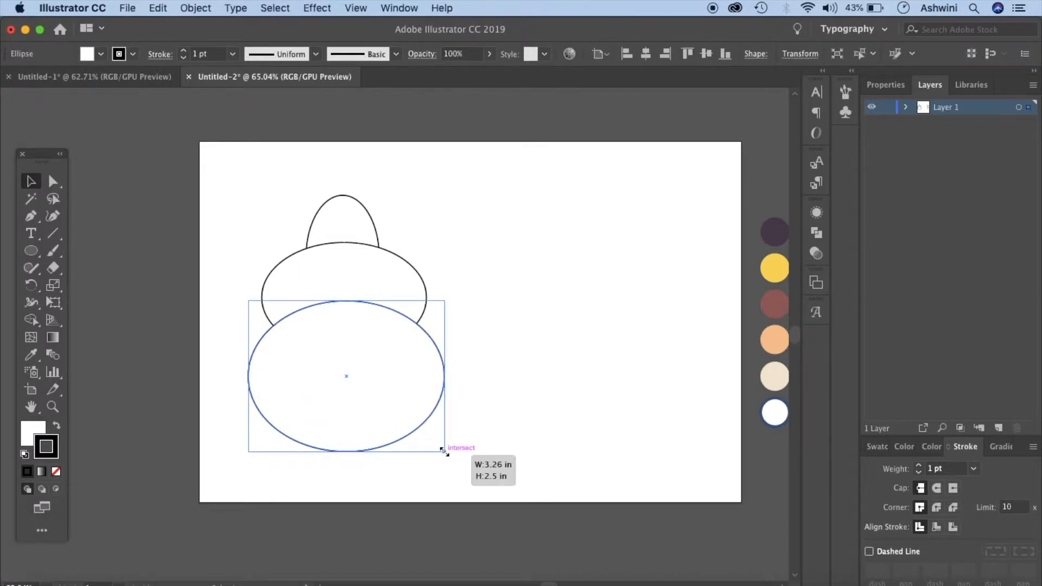
left_click_drag(446, 453, 438, 439)
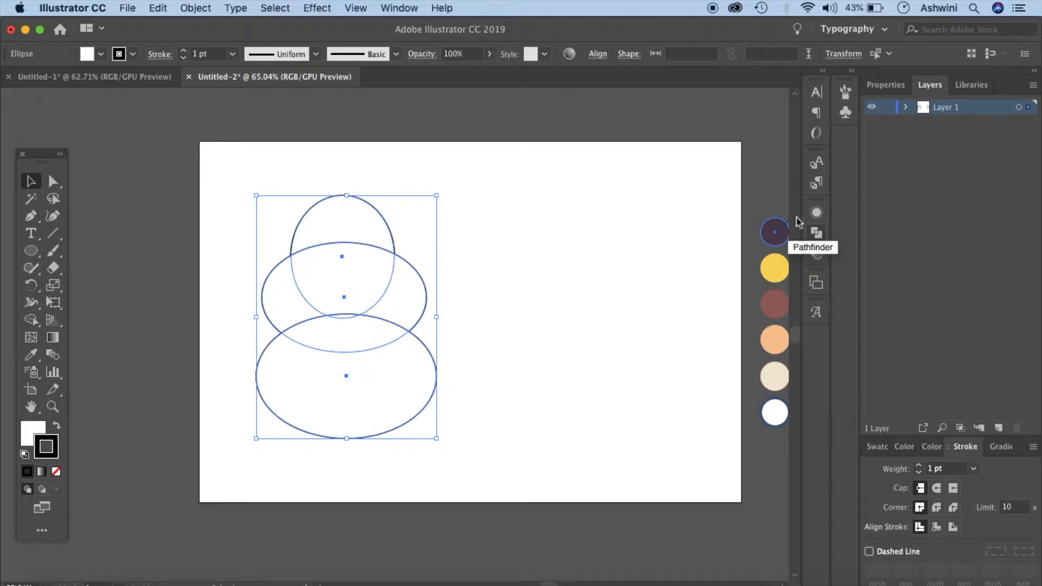
Unite the three ellipses with Pathfinder into one canopy shape and select it.
left_click(399, 7)
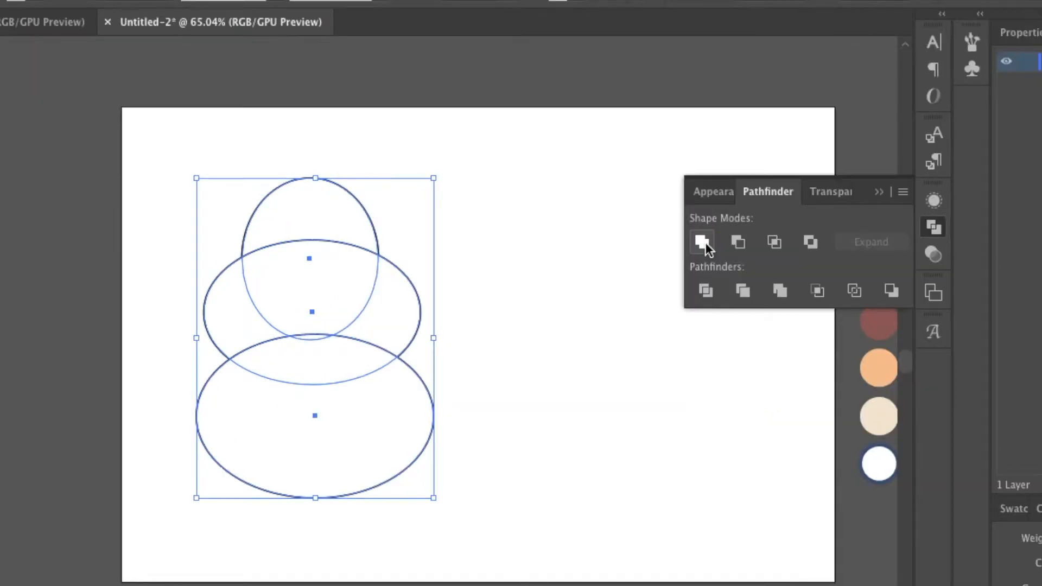
left_click(702, 241)
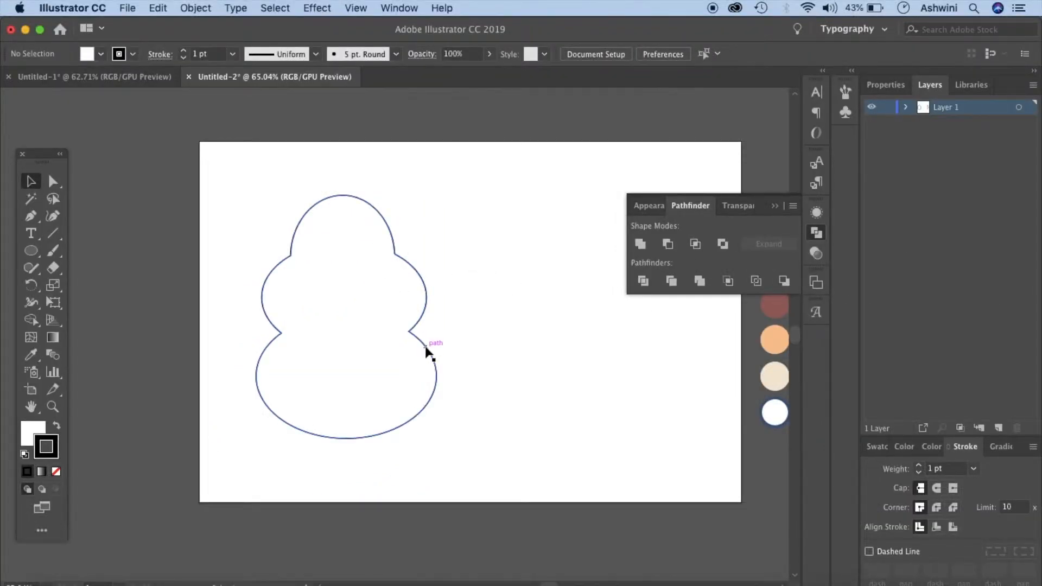
left_click(429, 351)
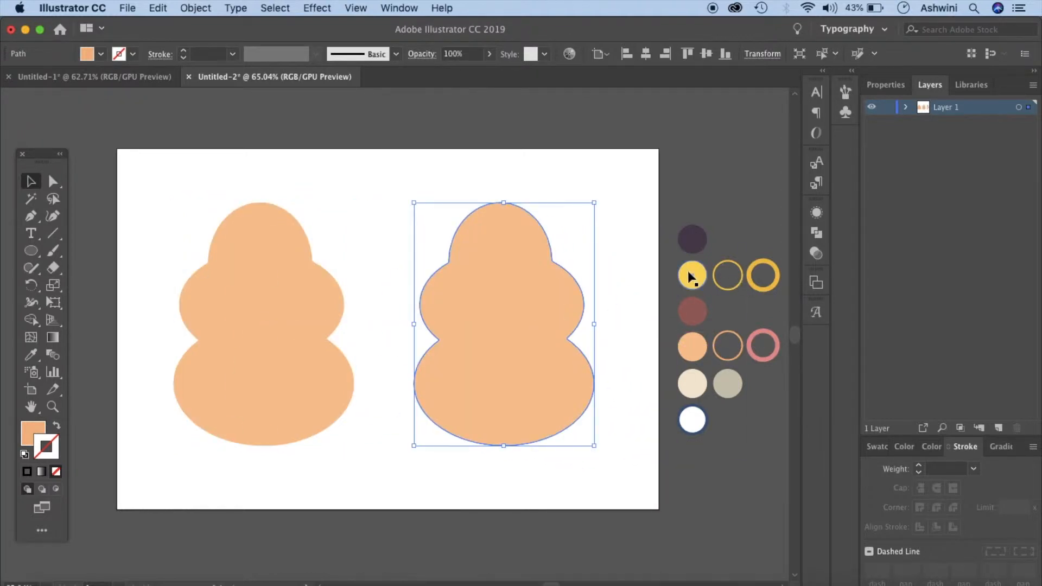
Fill the copied canopy yellow, scale it smaller and move it right of the peach tree.
left_click(691, 275)
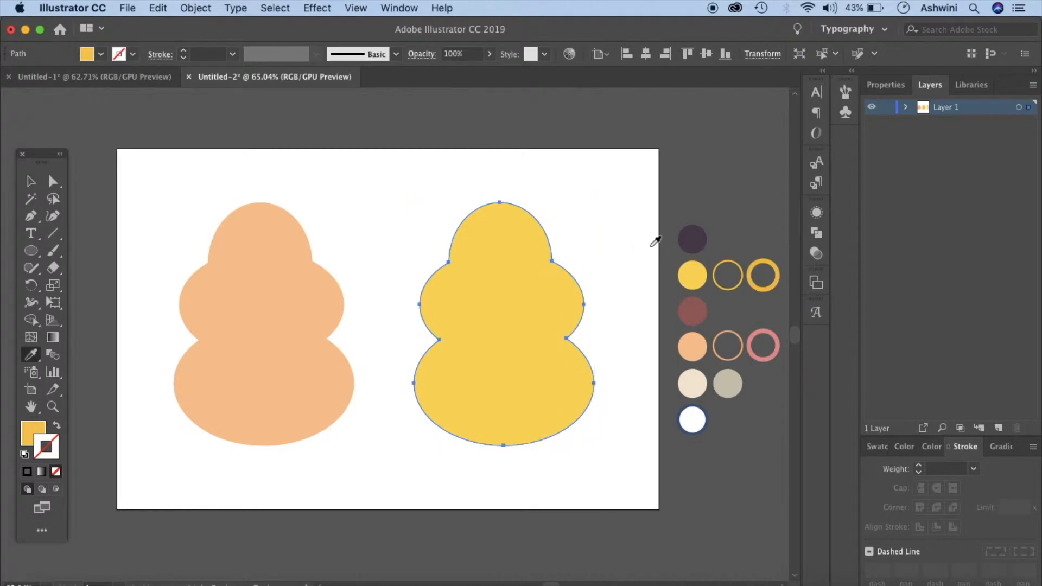
mouse_move(33, 354)
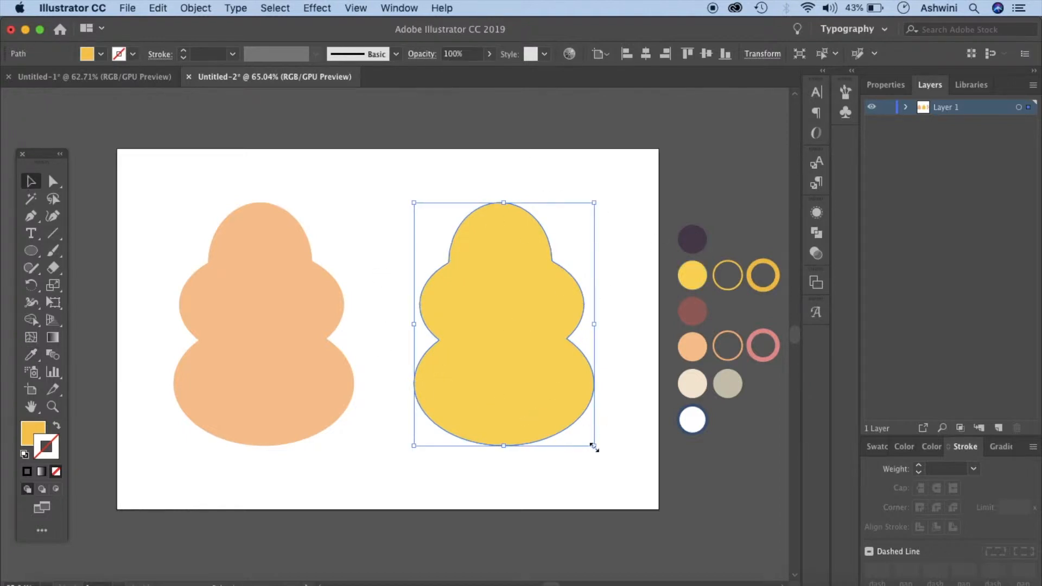
left_click_drag(592, 446, 592, 447)
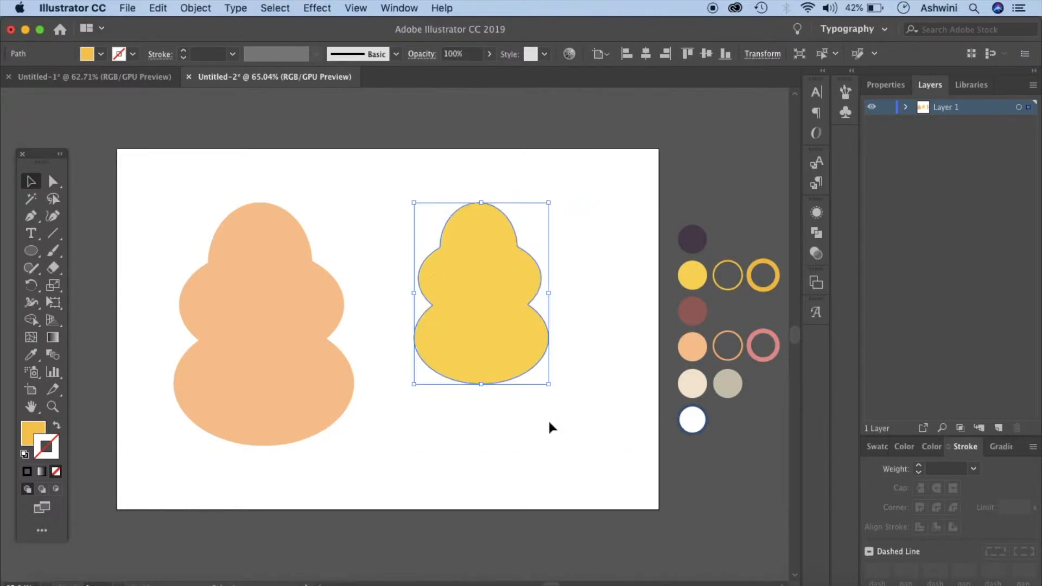
left_click_drag(481, 292, 499, 324)
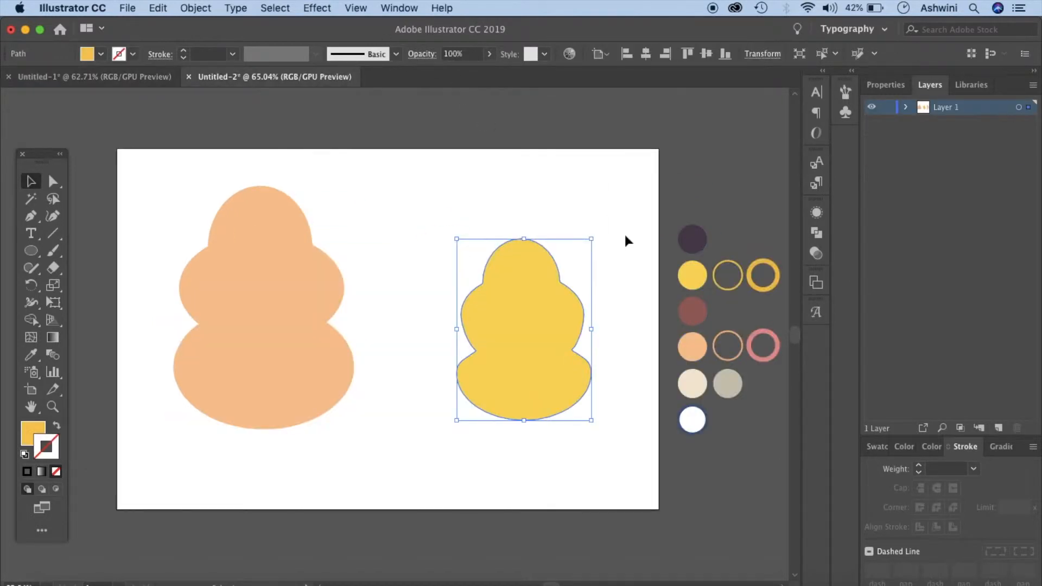
Cut the yellow tree onto a new second layer above locked Layer 1, then view the reference scene.
key("cmd+x")
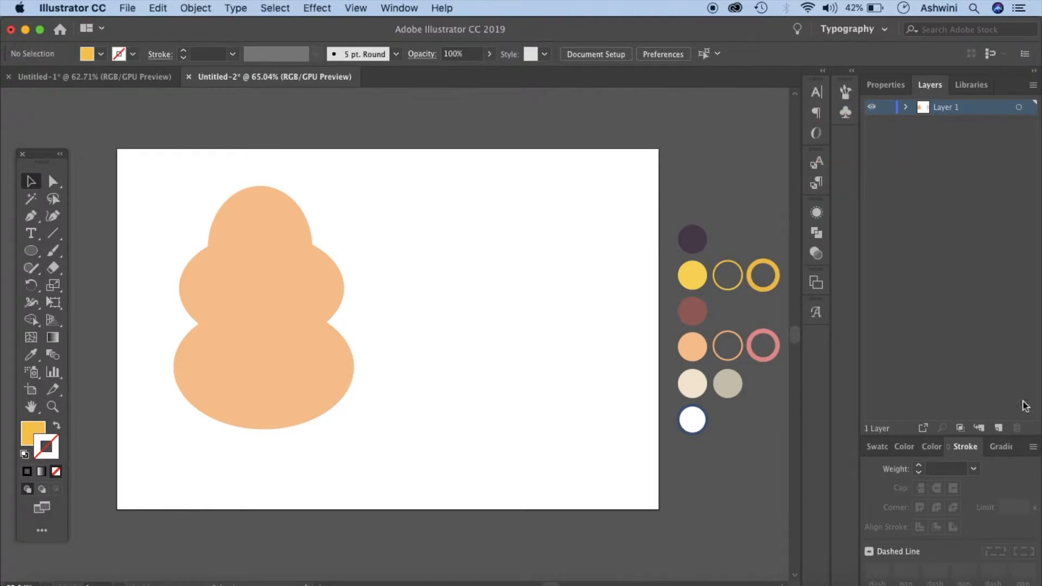
mouse_move(1000, 428)
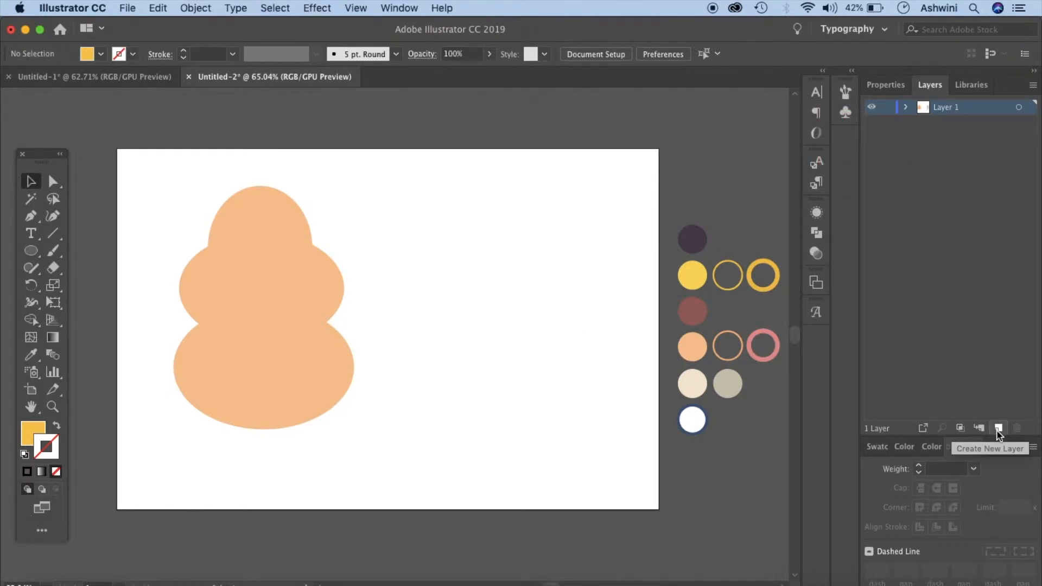
left_click(398, 8)
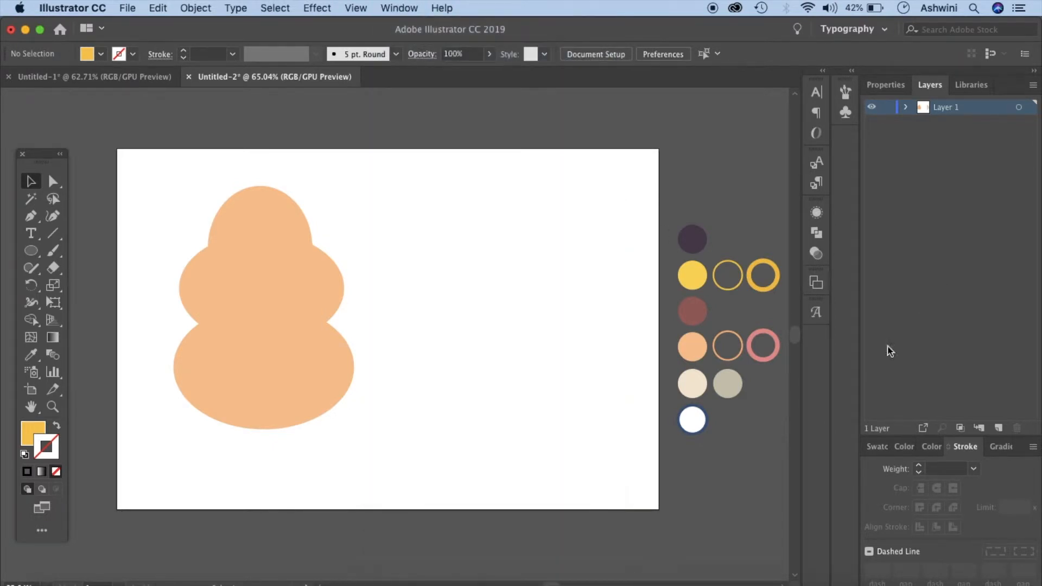
mouse_move(1006, 69)
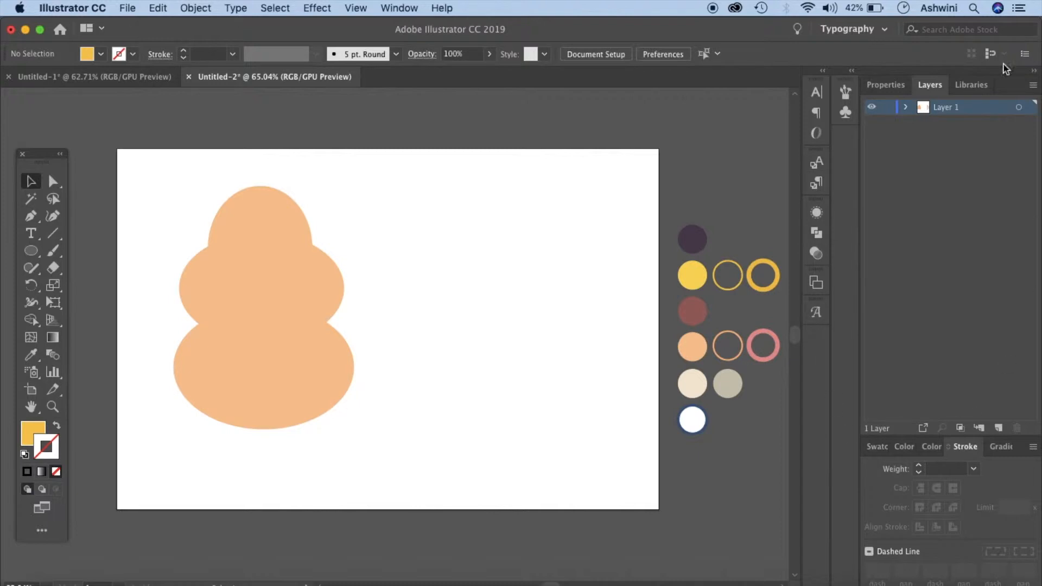
left_click(976, 547)
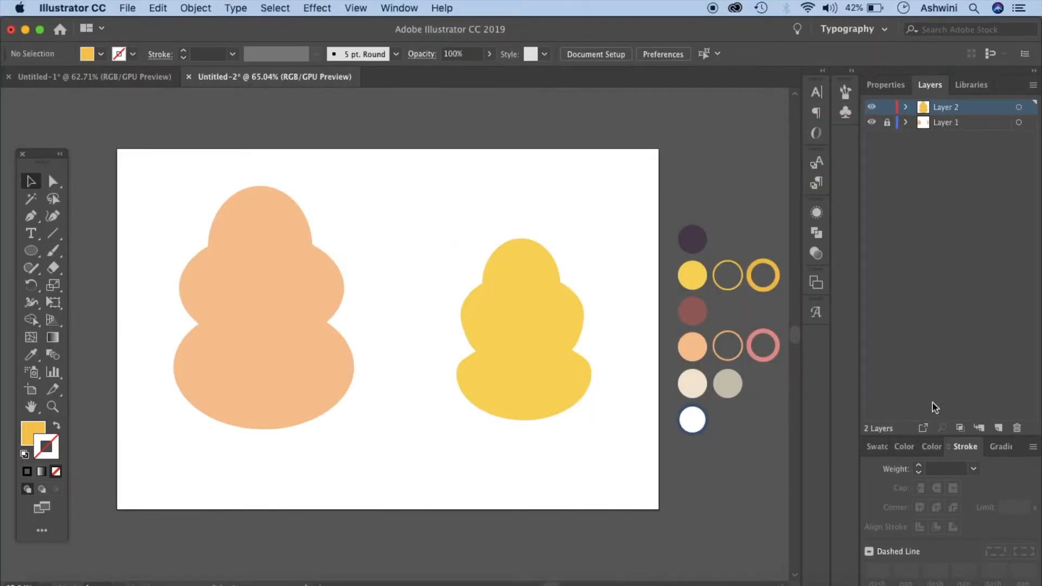
left_click(90, 76)
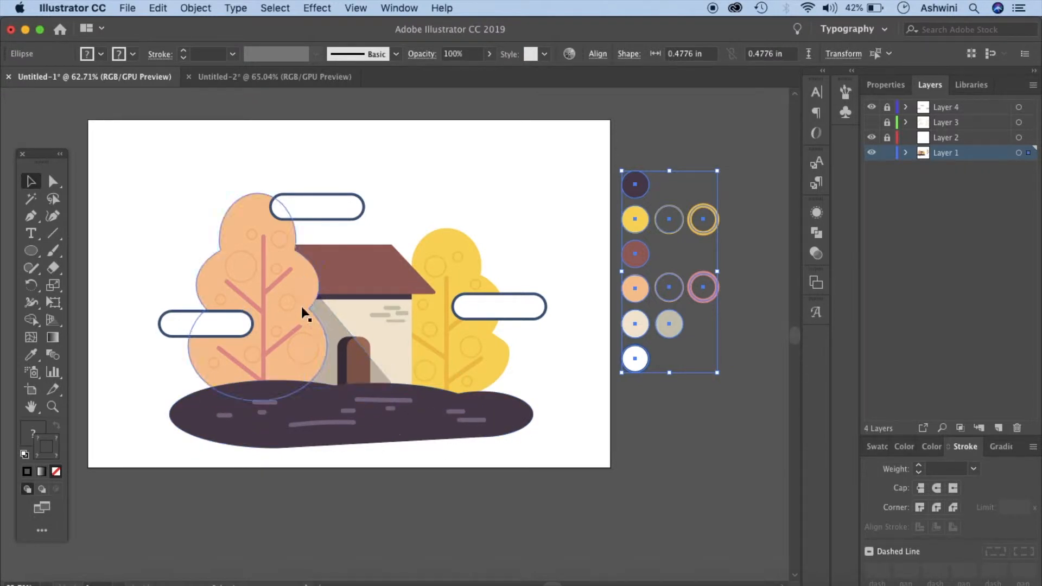
Add a third layer in the working document and draw overlapping yellow ellipses along the bottom.
left_click(275, 76)
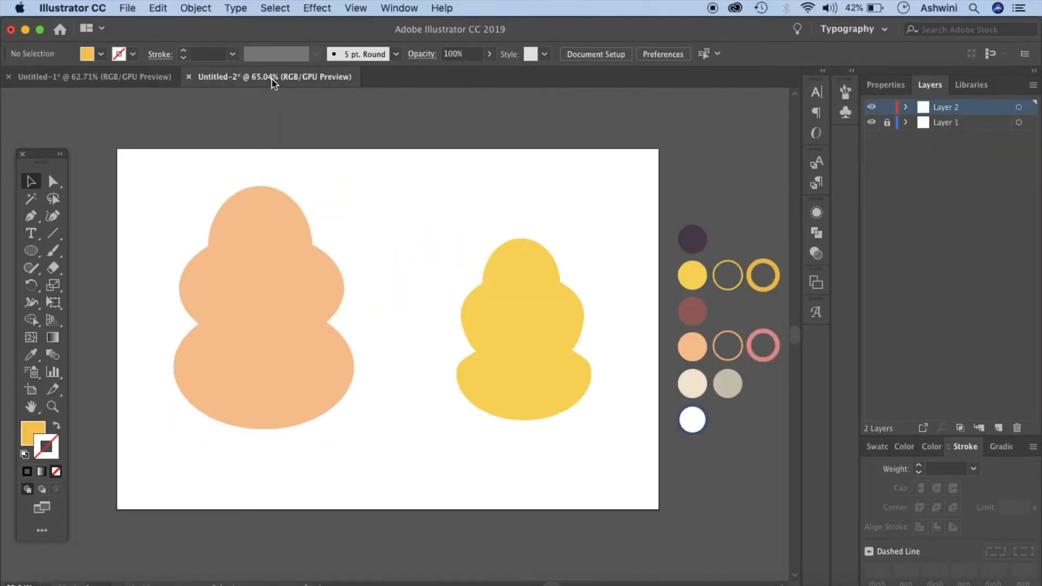
left_click(997, 427)
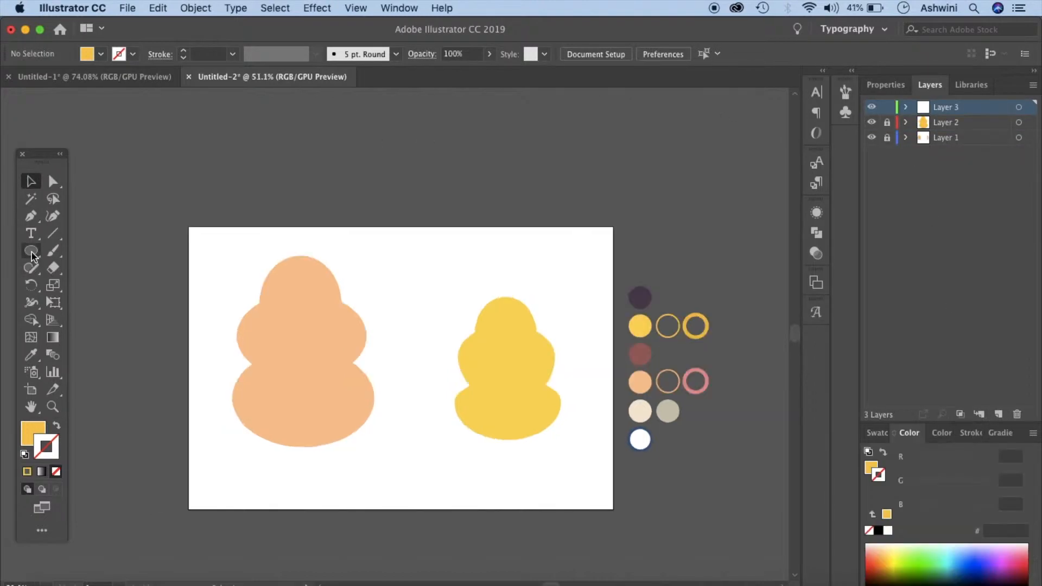
left_click_drag(219, 458, 356, 458)
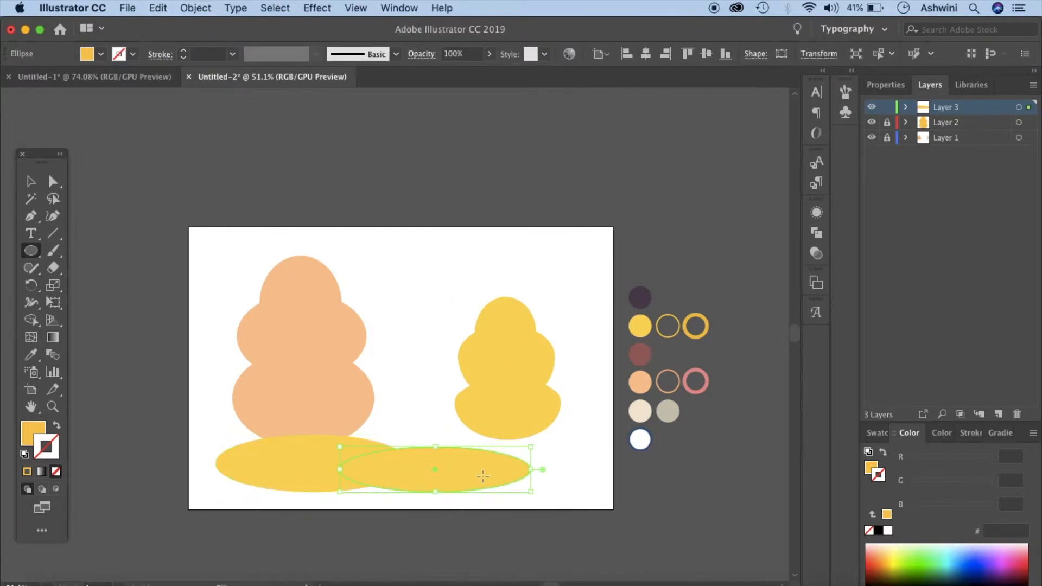
mouse_move(440, 460)
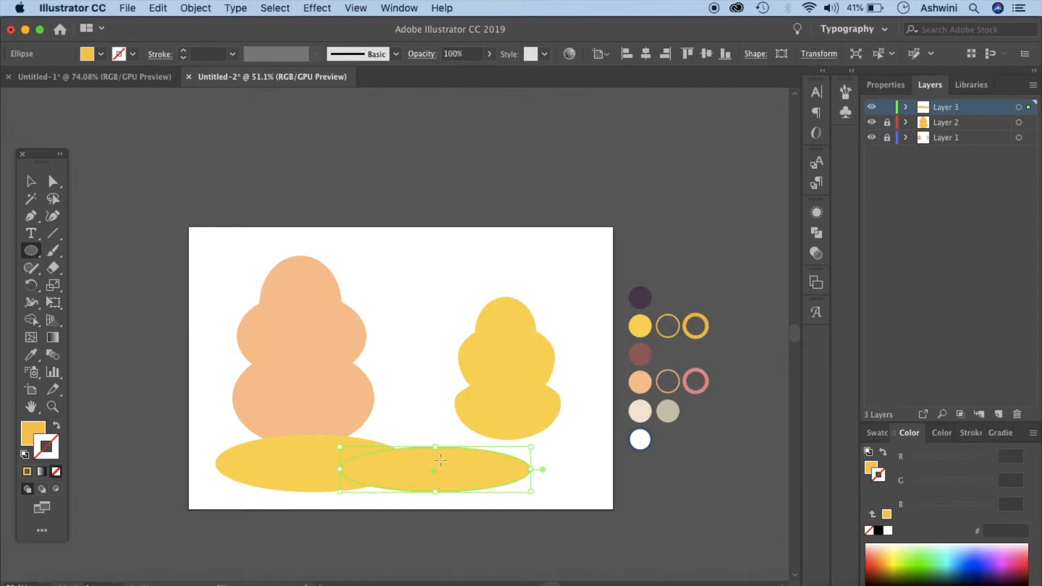
left_click_drag(539, 469, 505, 463)
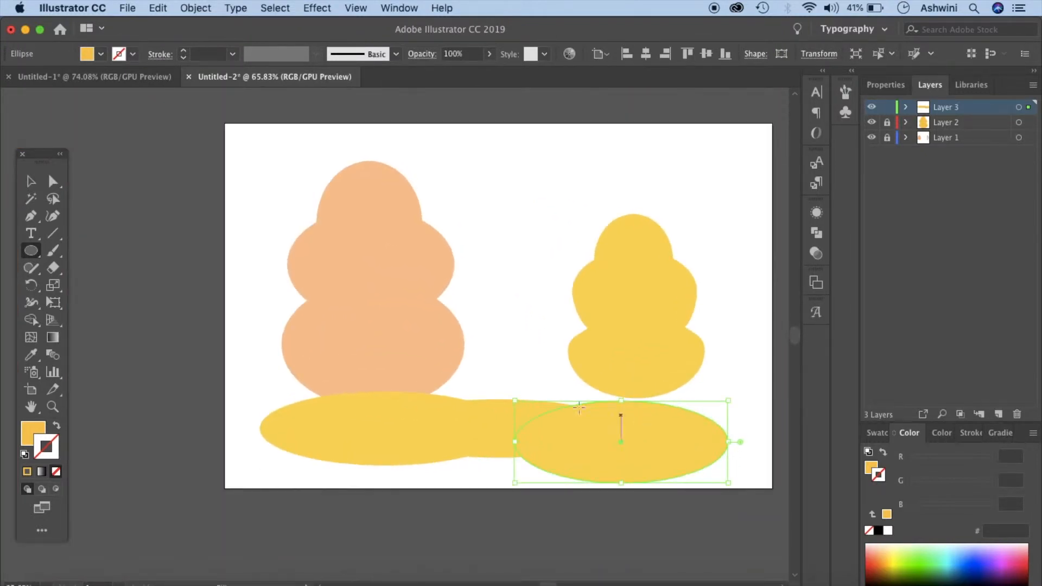
Reposition the middle ground ellipse with the Selection tool to even out the strip.
left_click(30, 182)
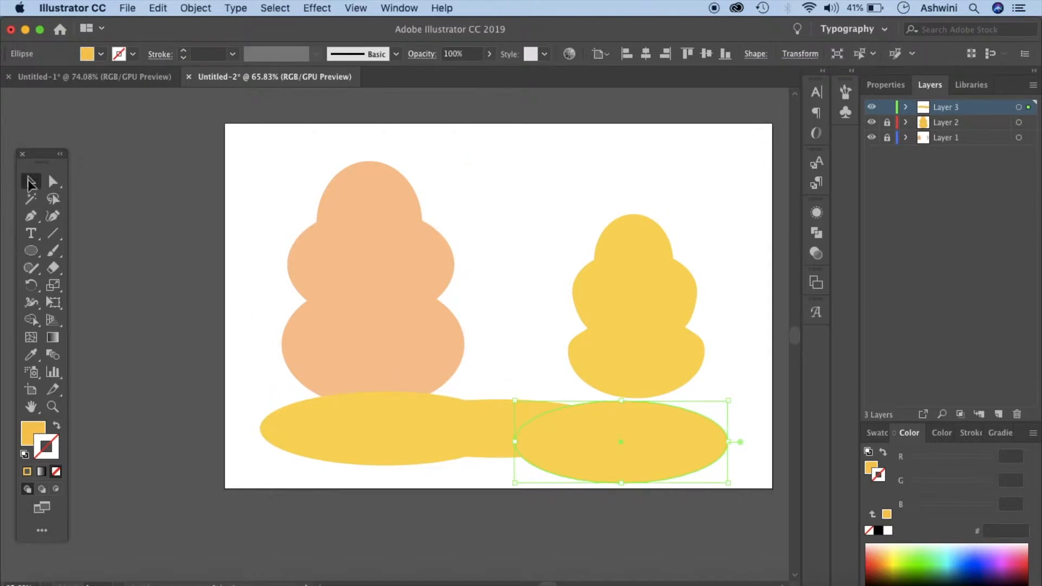
left_click_drag(620, 441, 499, 429)
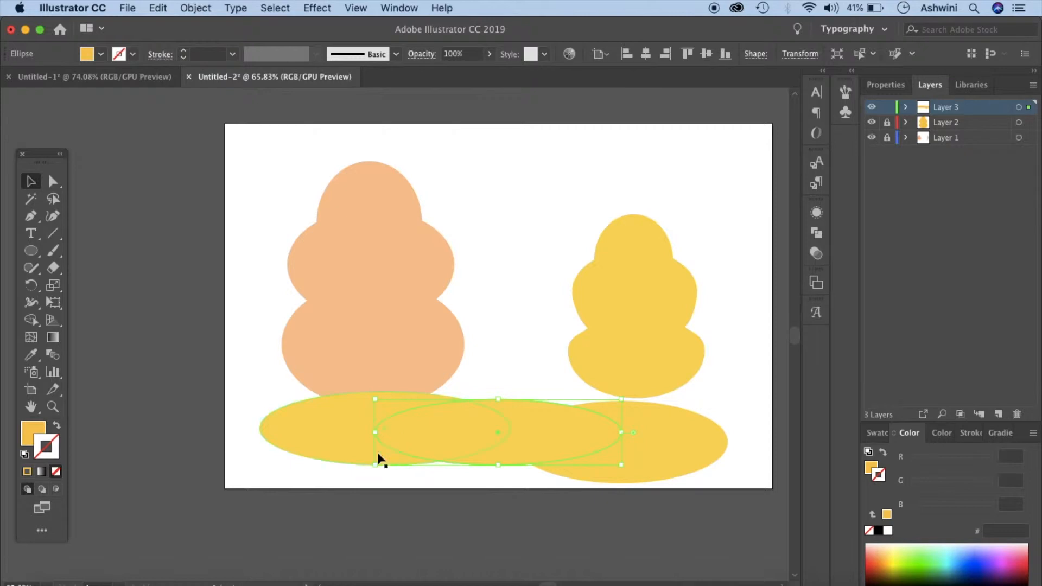
Unite the ground ellipses into one wavy strip and fill it dark purple.
left_click(250, 417)
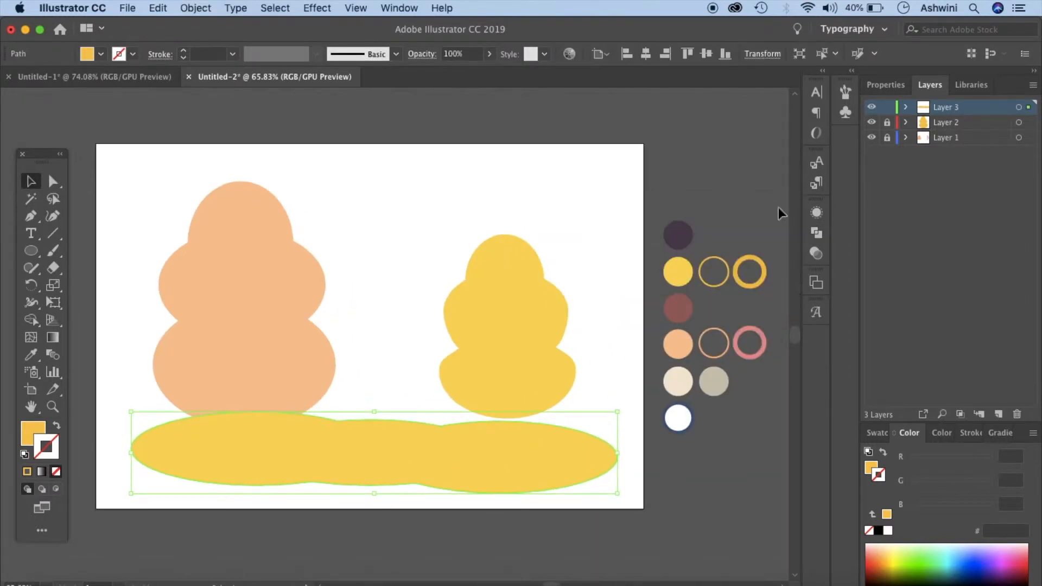
left_click(677, 235)
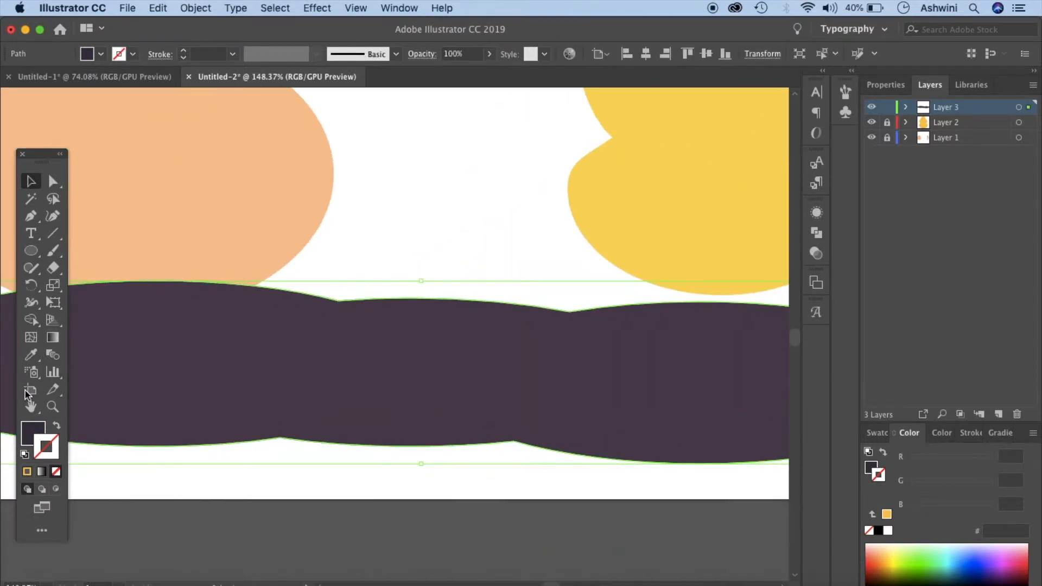
Smooth the bump on the plum ground's top edge with the Direct Selection tool.
left_click(52, 181)
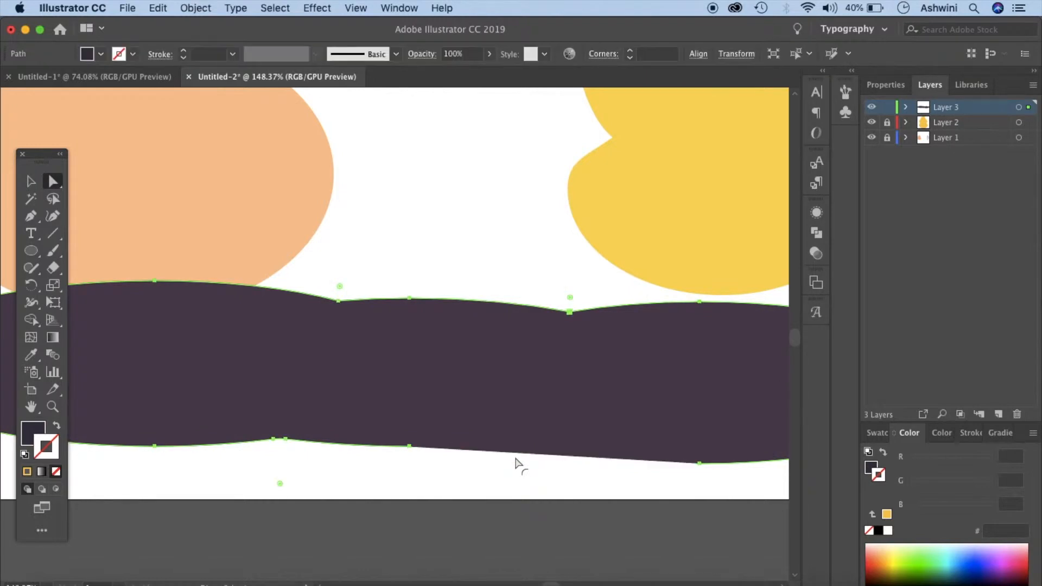
mouse_move(339, 299)
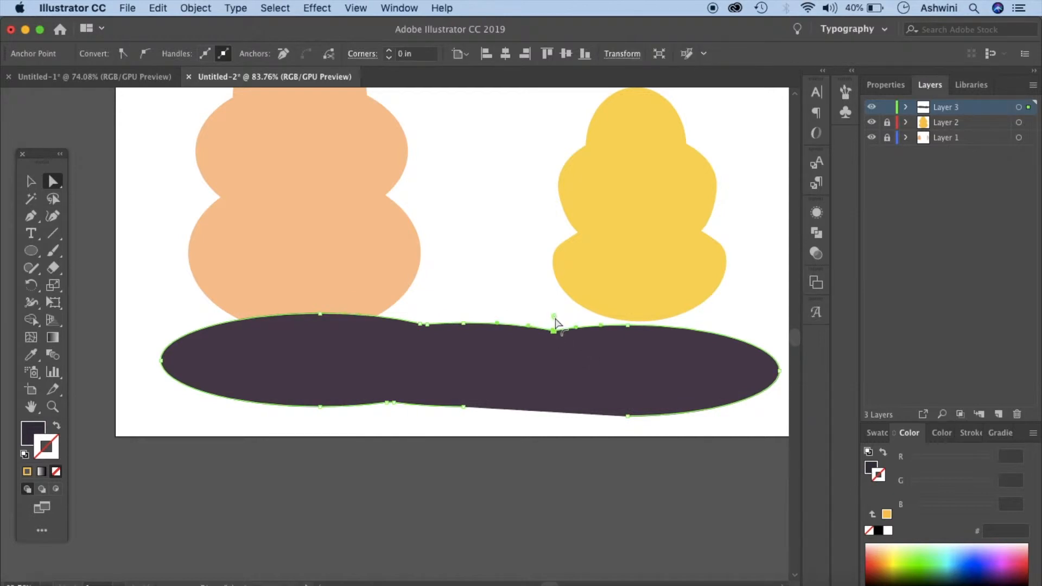
left_click_drag(554, 326, 555, 269)
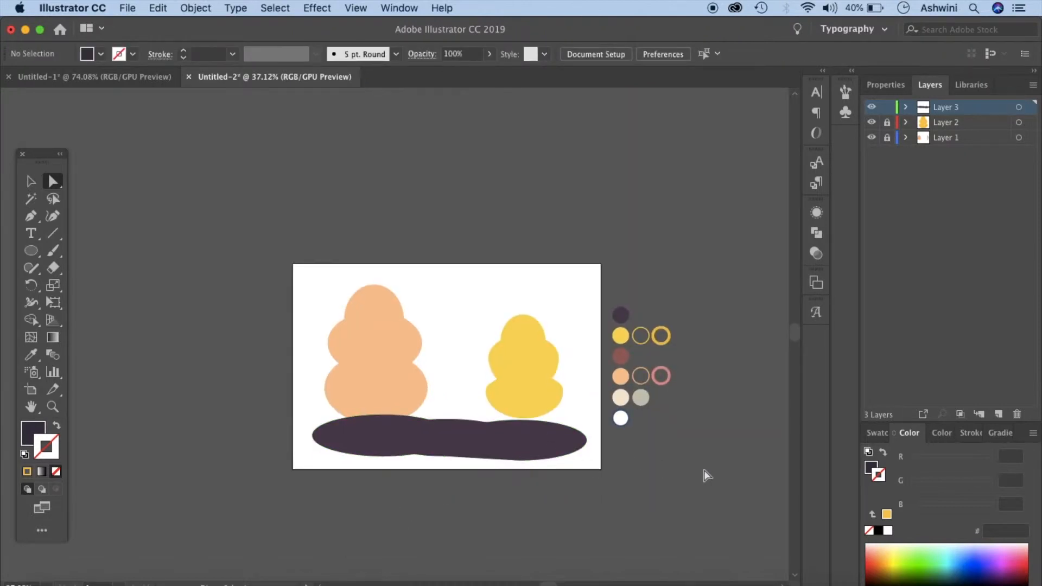
mouse_move(886, 107)
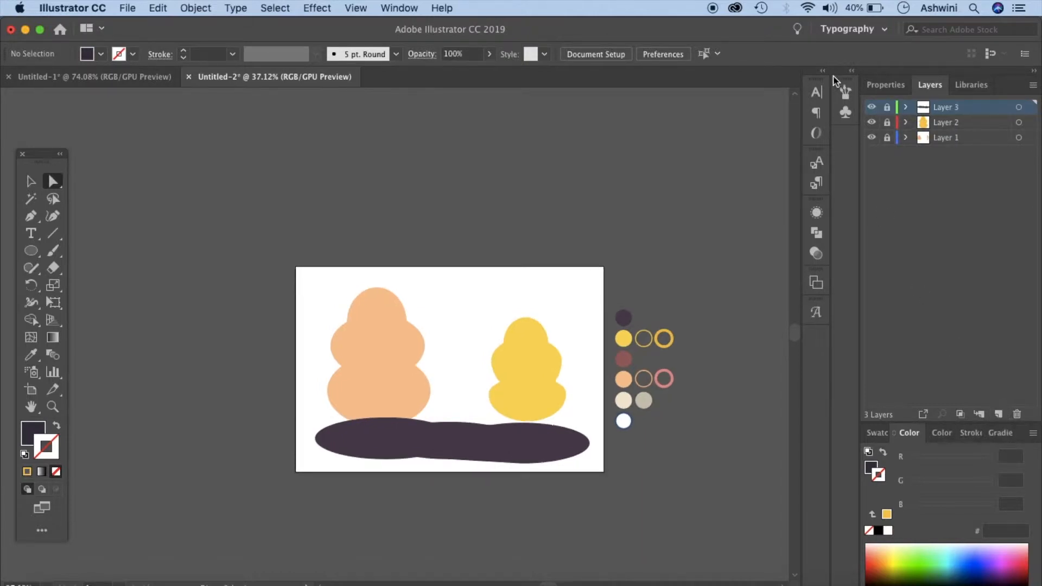
On a new fourth layer, drag out a roughly 2.6 × 2.4 in wall rectangle between the trees.
left_click(999, 415)
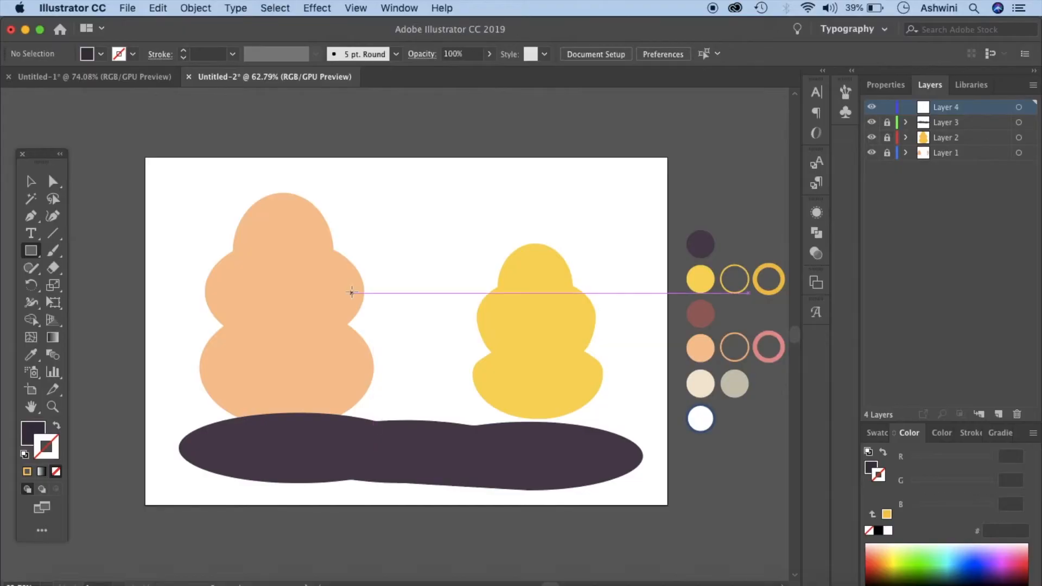
left_click_drag(338, 292, 488, 432)
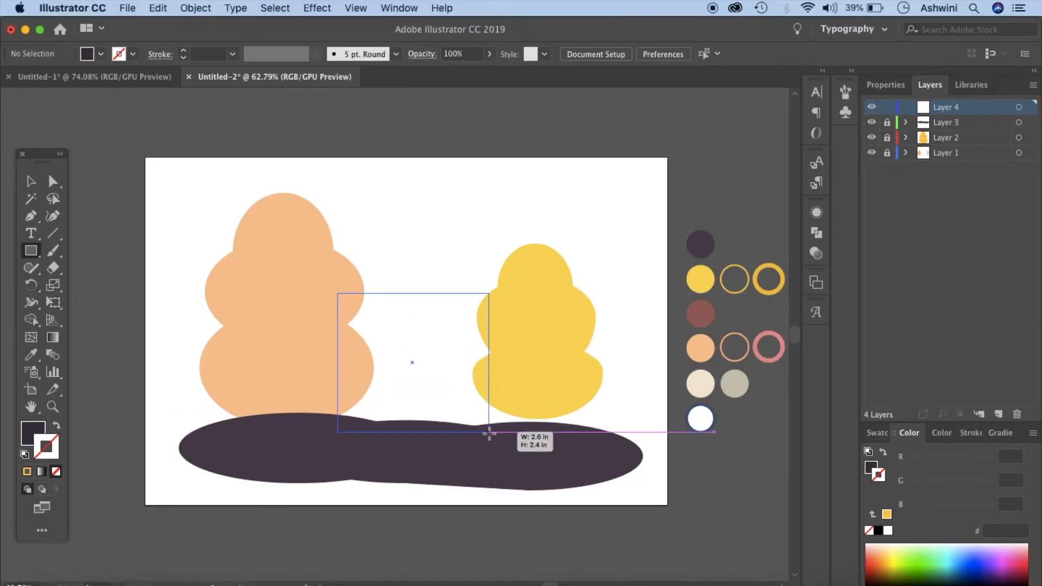
left_click_drag(489, 433, 493, 435)
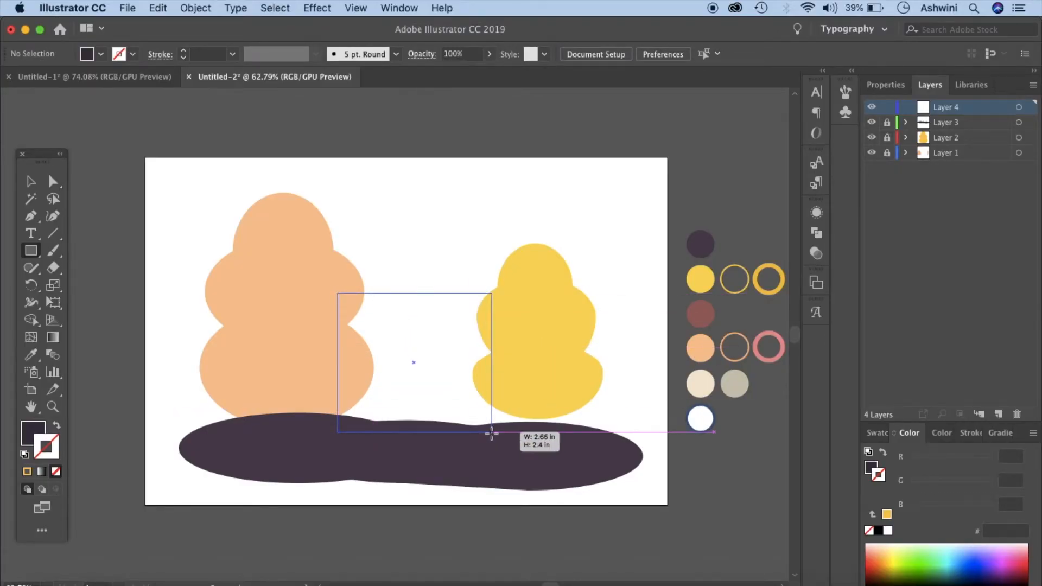
left_click_drag(336, 290, 491, 430)
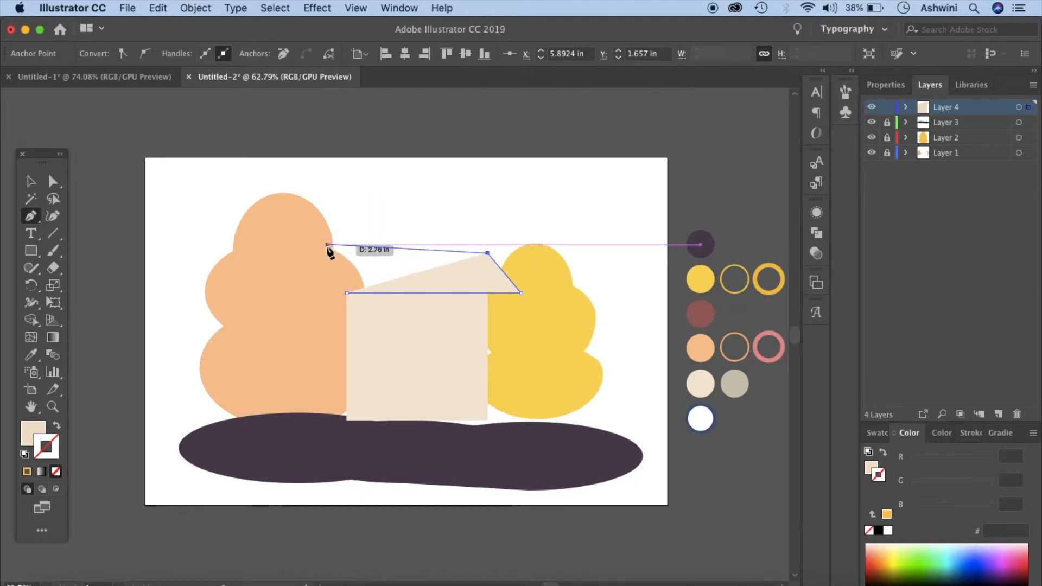
Shape the roof's upper-left corner with the Pen tool above the cream wall.
left_click_drag(698, 244, 488, 253)
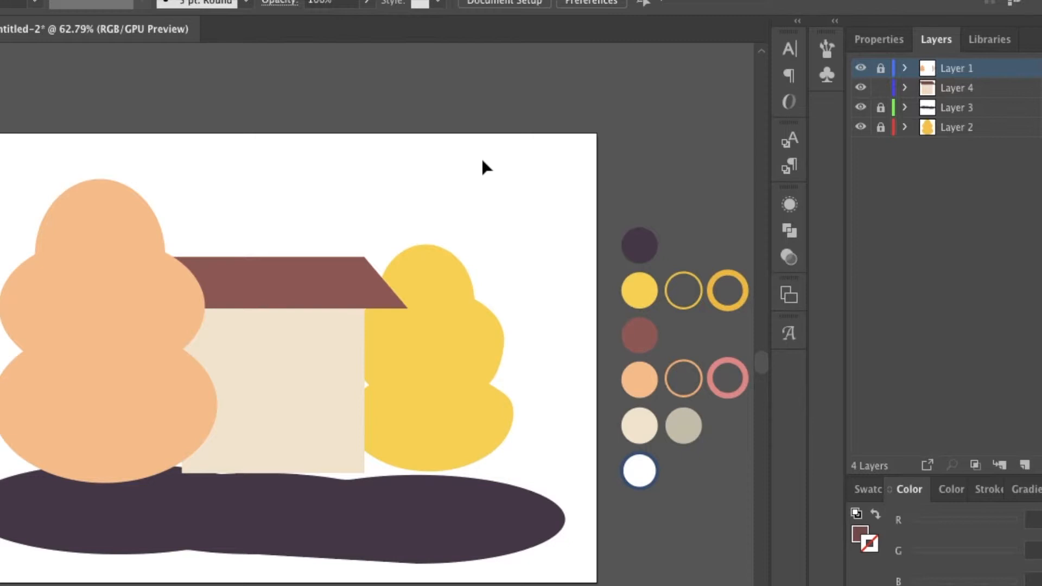
Move Layer 3 to the top of the stack and shift the yellow tree left behind the house.
left_click(955, 107)
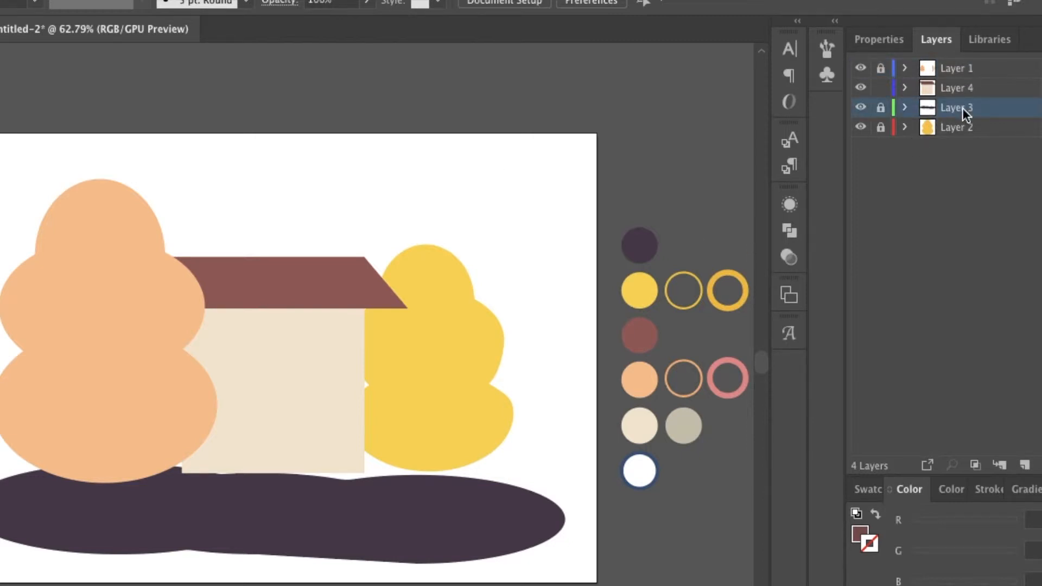
left_click_drag(956, 107, 955, 67)
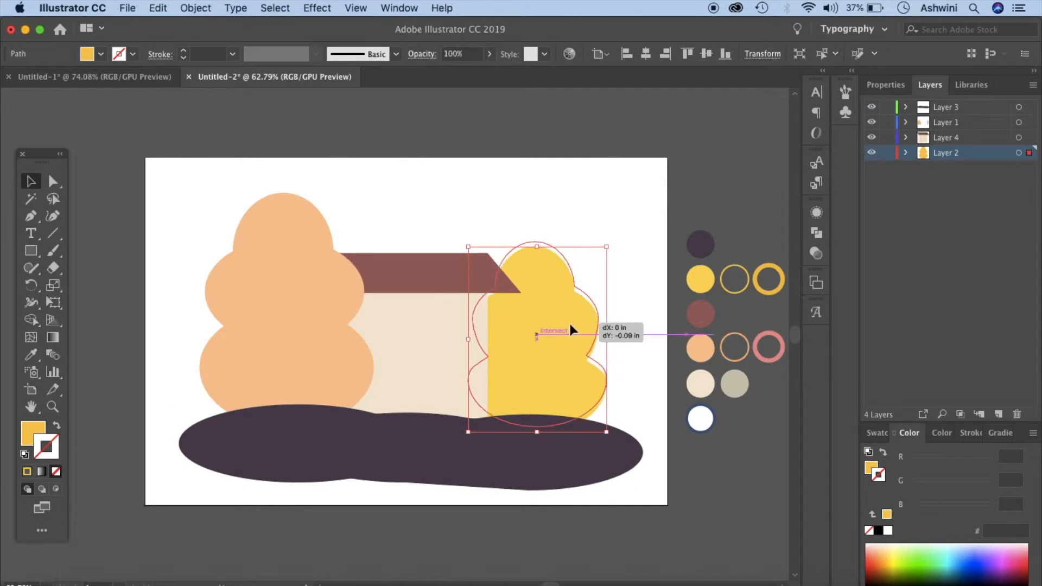
left_click_drag(572, 330, 564, 344)
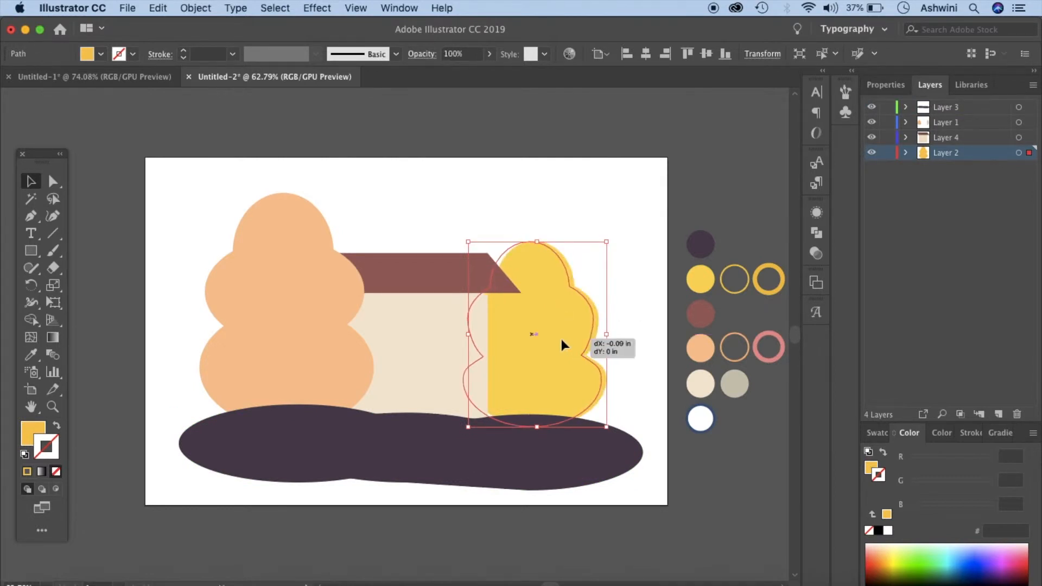
left_click(641, 352)
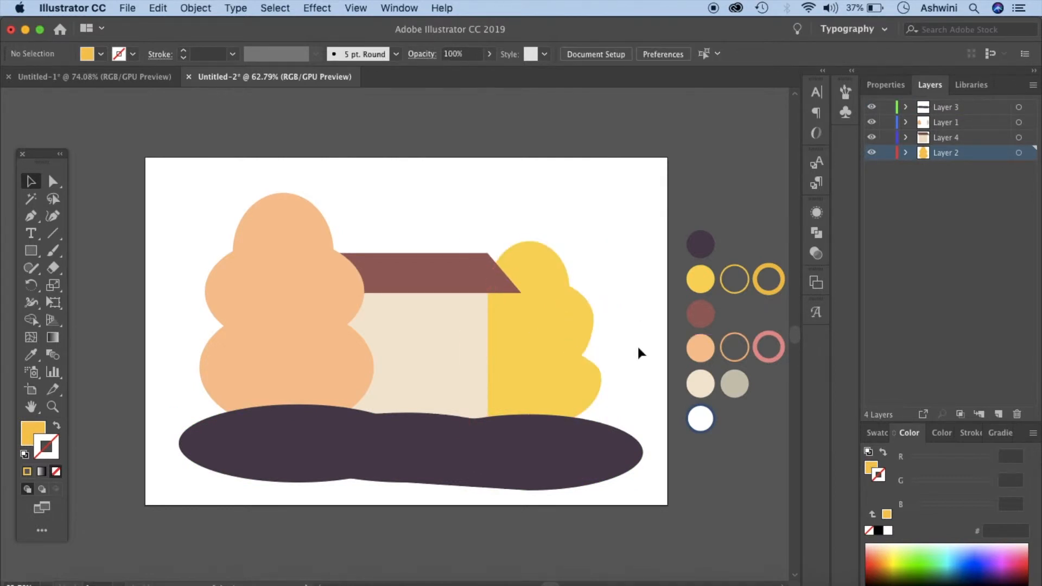
mouse_move(674, 258)
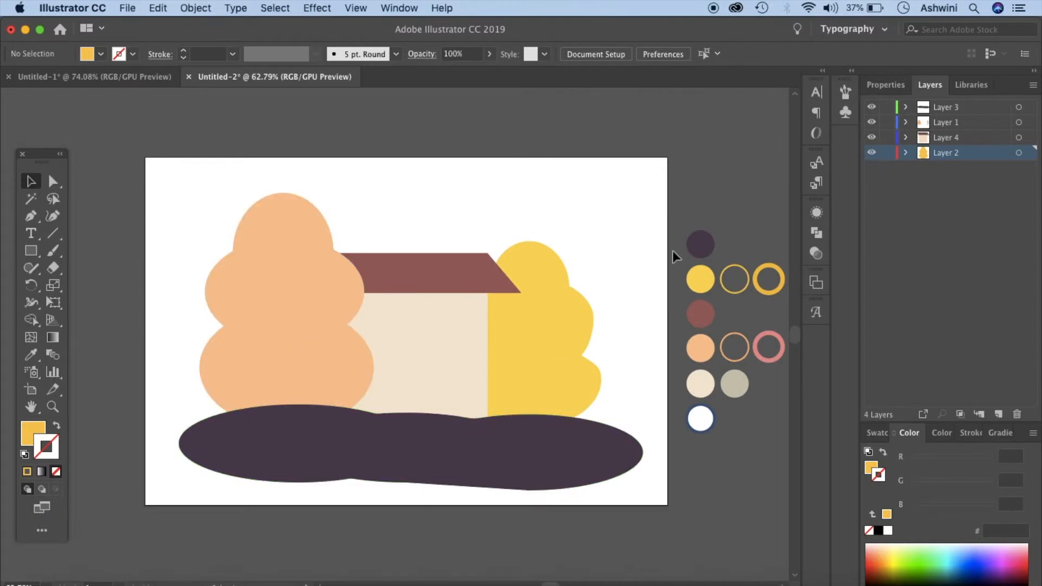
Make the rust roof shape taller above the wall.
left_click(422, 273)
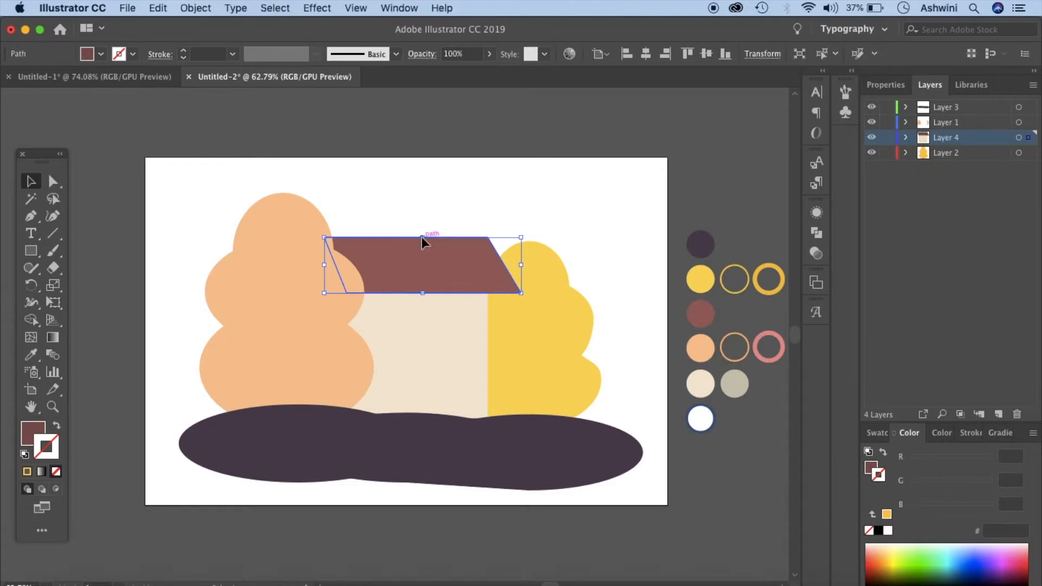
left_click(382, 450)
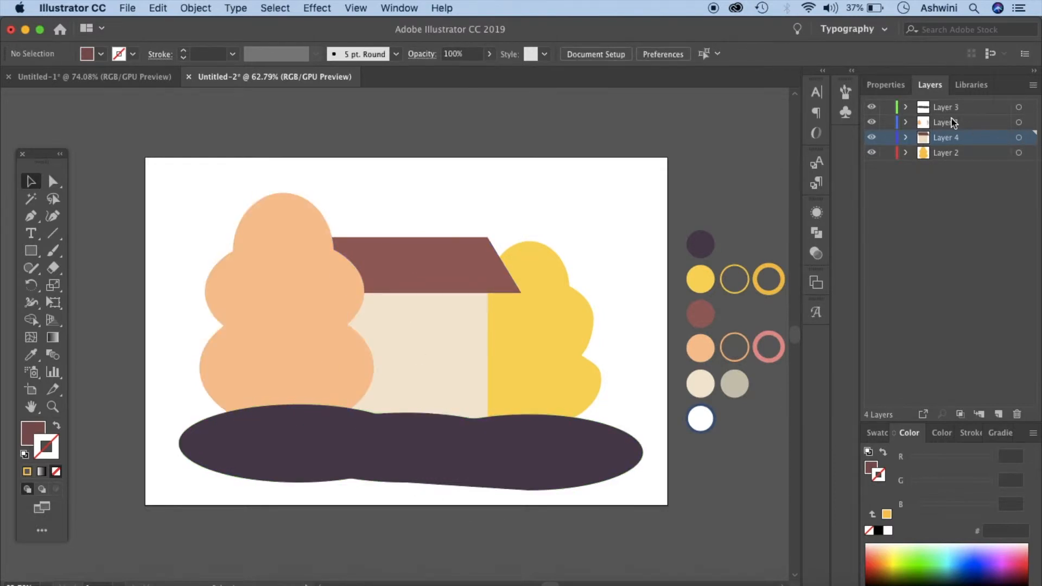
On Layer 1, draw pink 5 pt trunk and branch lines on the orange tree with round caps.
left_click(44, 444)
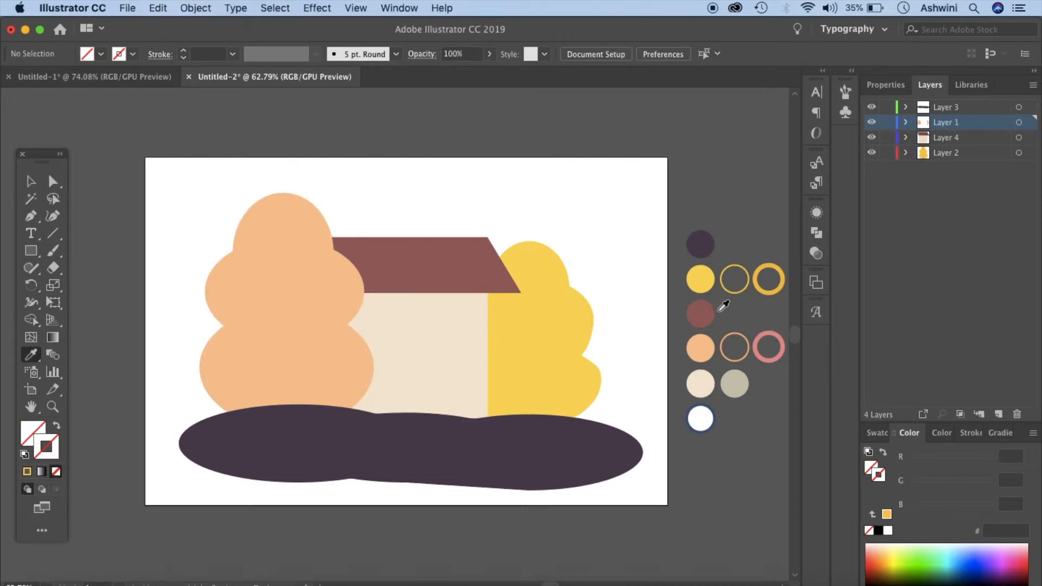
left_click(769, 347)
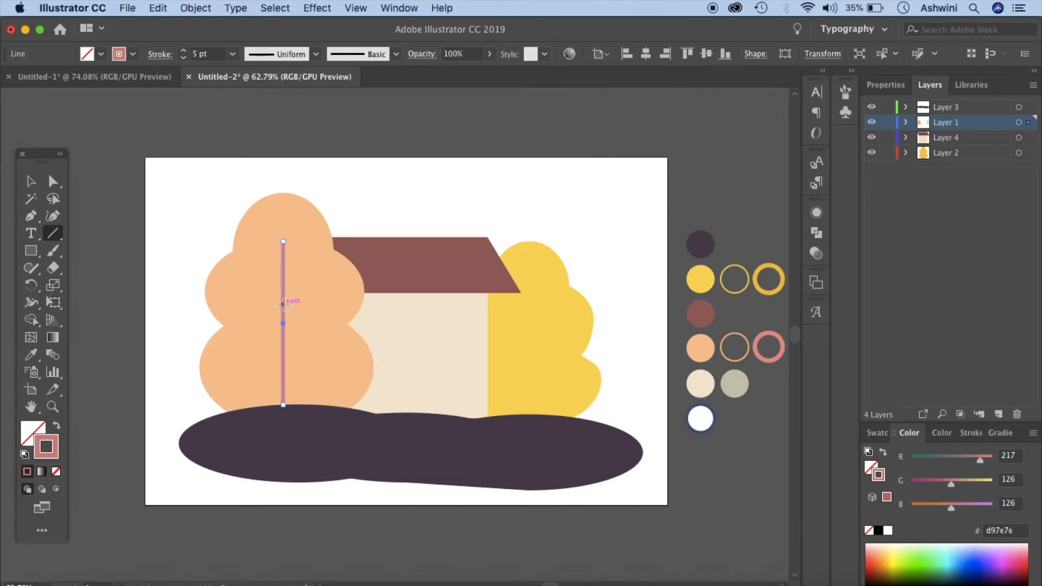
left_click_drag(283, 304, 325, 272)
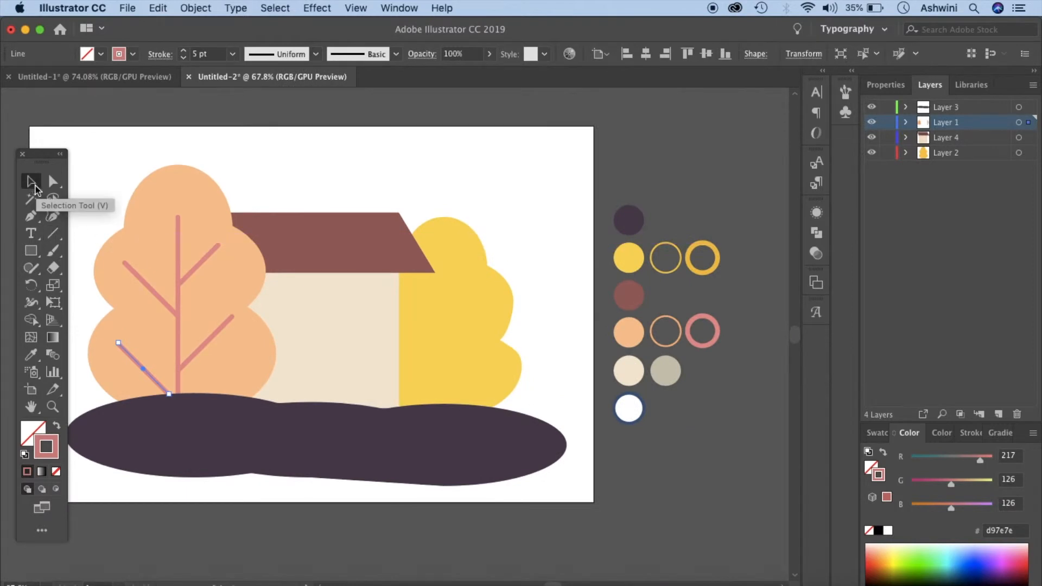
mouse_move(168, 312)
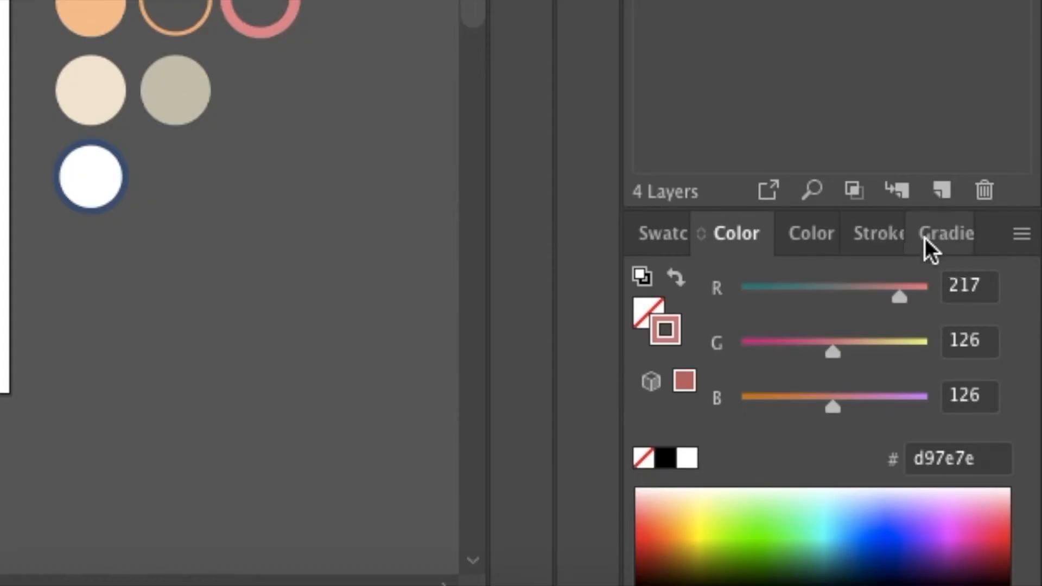
left_click(877, 234)
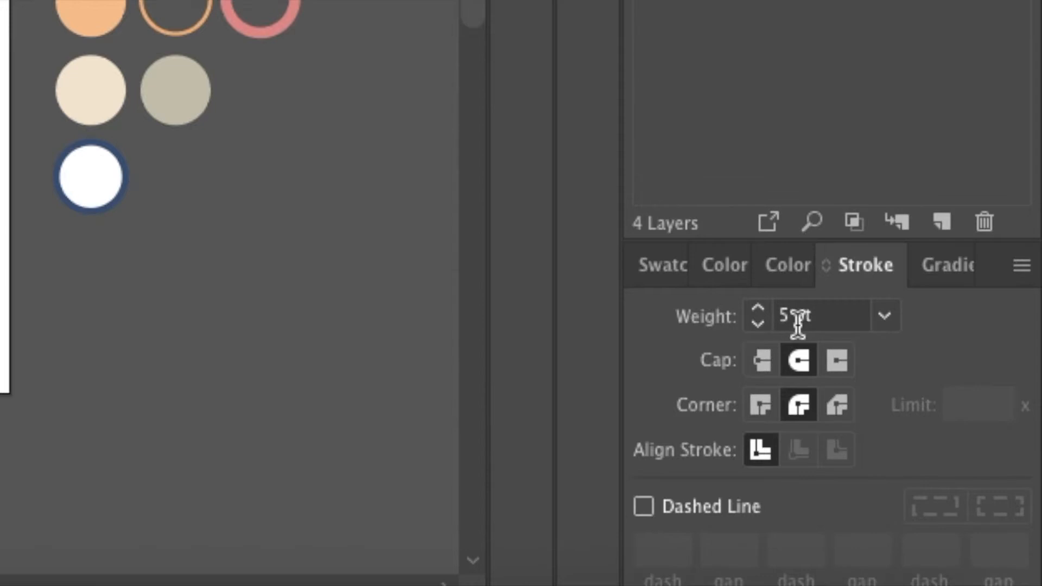
mouse_move(797, 405)
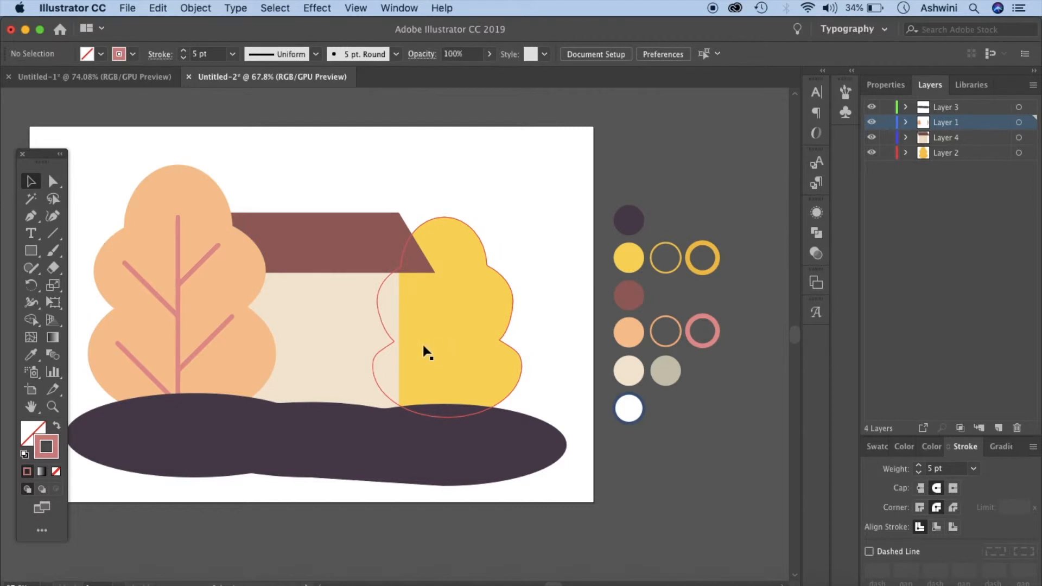
Select the yellow tree's layer to give it darker yellow branch lines.
left_click(946, 153)
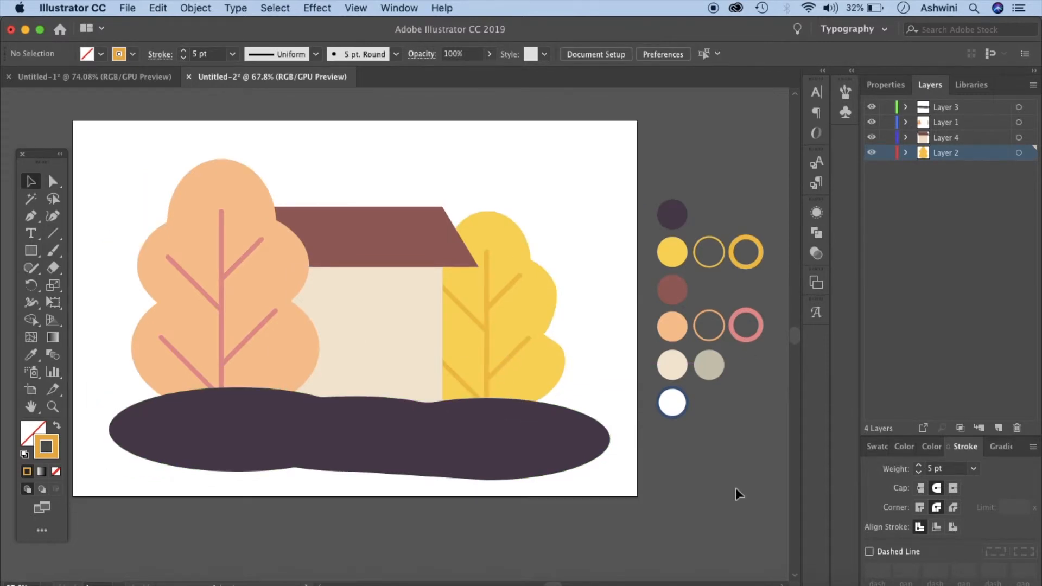
Scatter 1.5 pt outlined circles, no fill, across the orange tree's canopy.
left_click(328, 242)
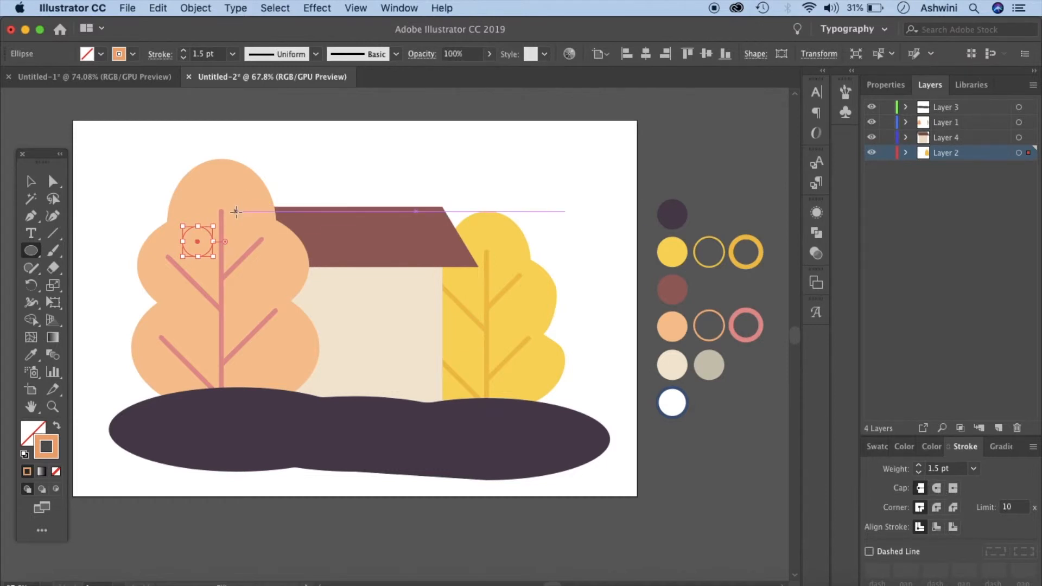
mouse_move(235, 213)
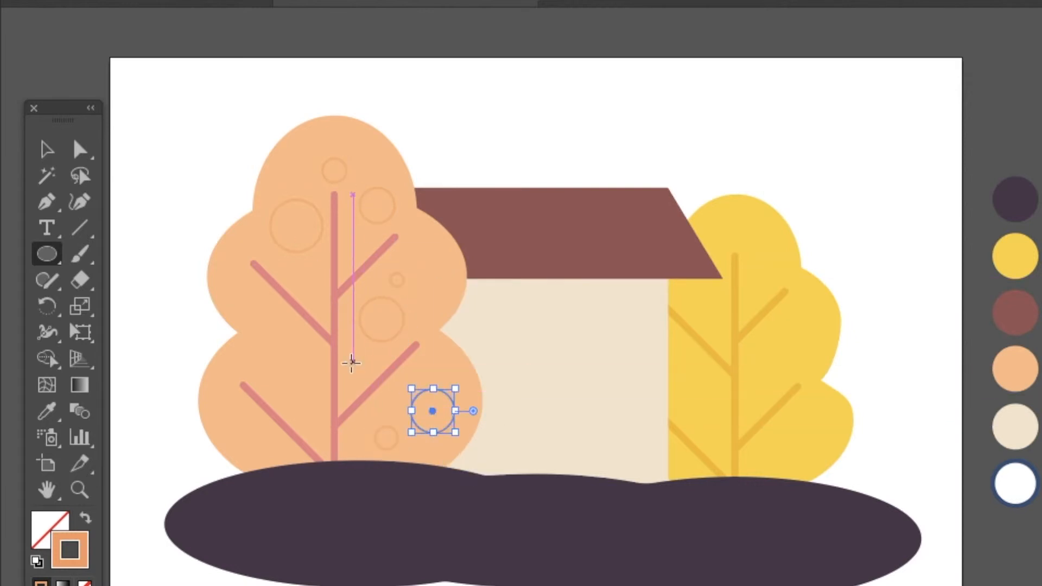
left_click_drag(432, 410, 256, 315)
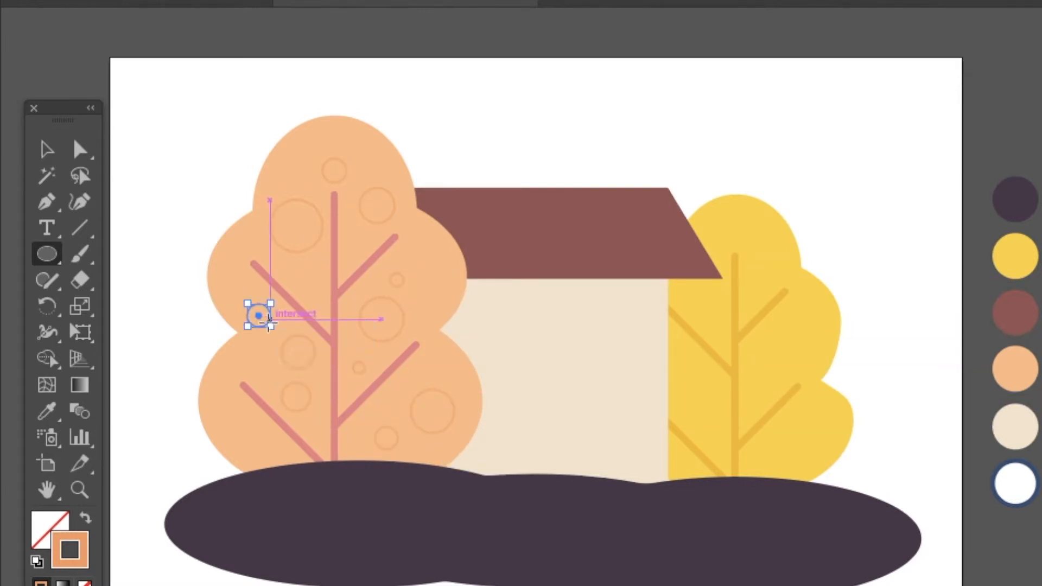
left_click_drag(258, 314, 236, 449)
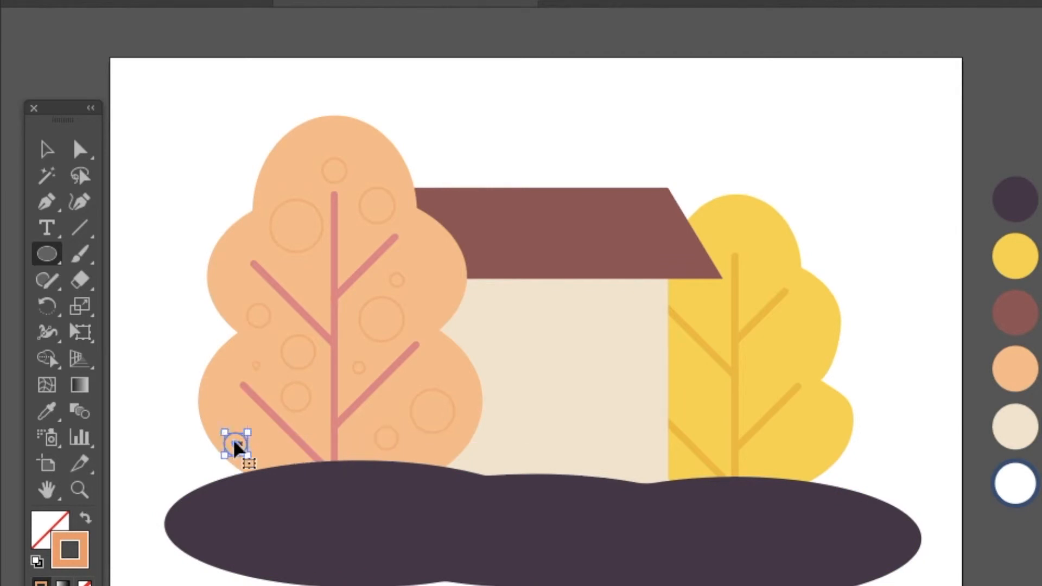
left_click_drag(235, 446, 441, 287)
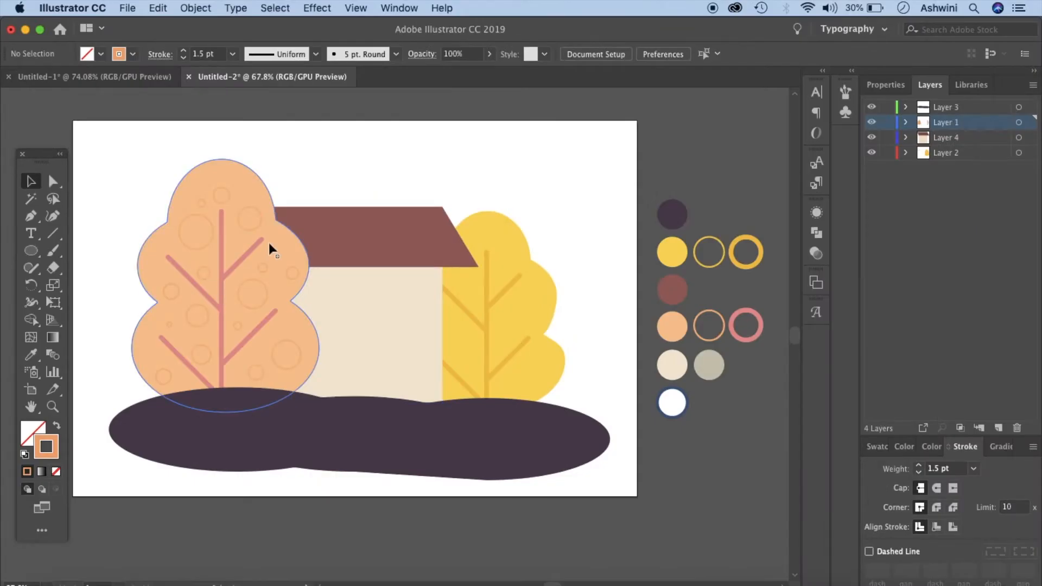
Add matching outlined circles over the yellow tree's canopy.
left_click(912, 182)
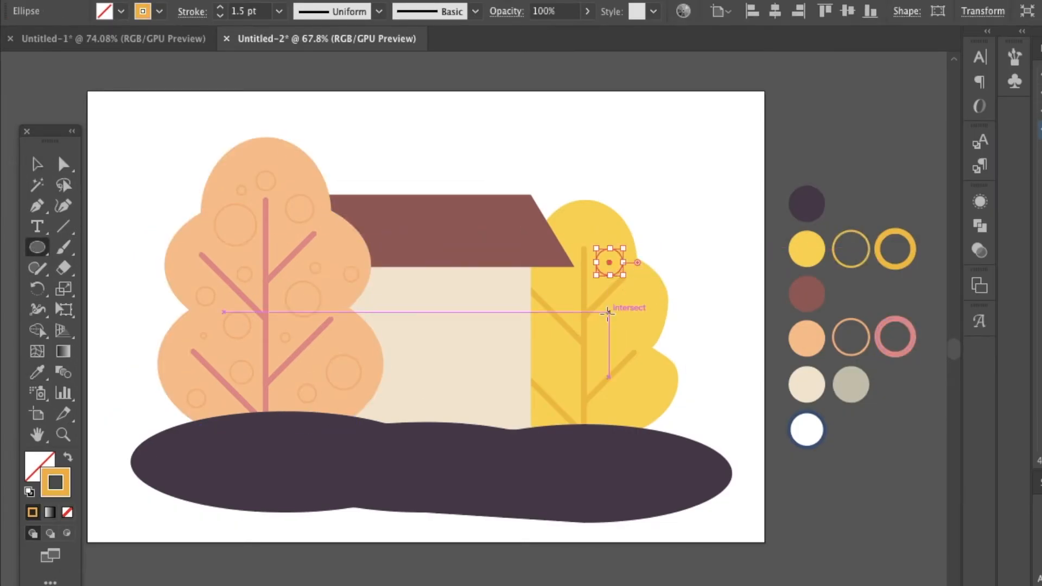
left_click_drag(608, 262, 608, 349)
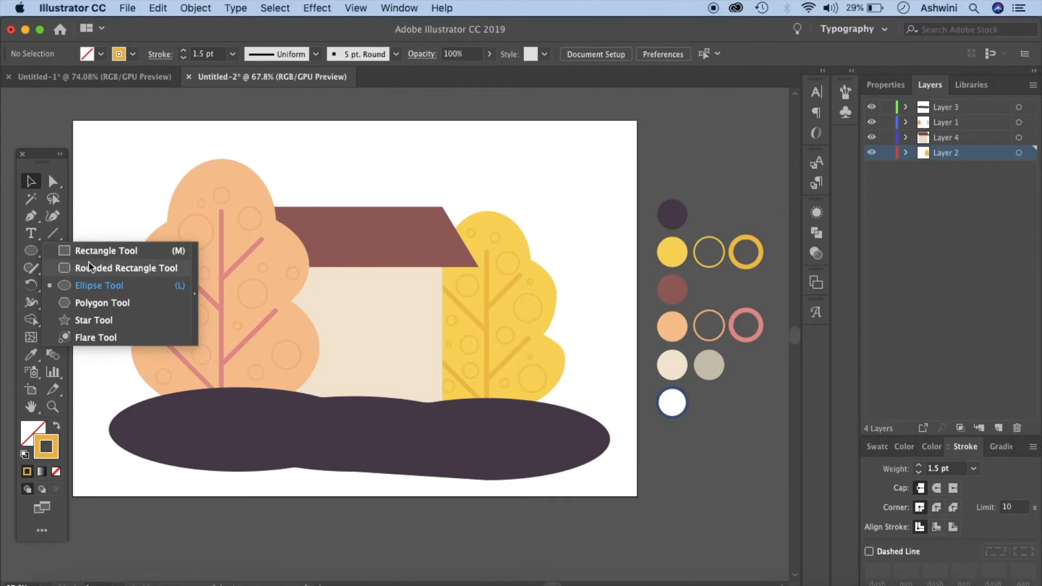
Draw a rounded-rectangle door on the house wall and fill it with brown 966153.
left_click(106, 251)
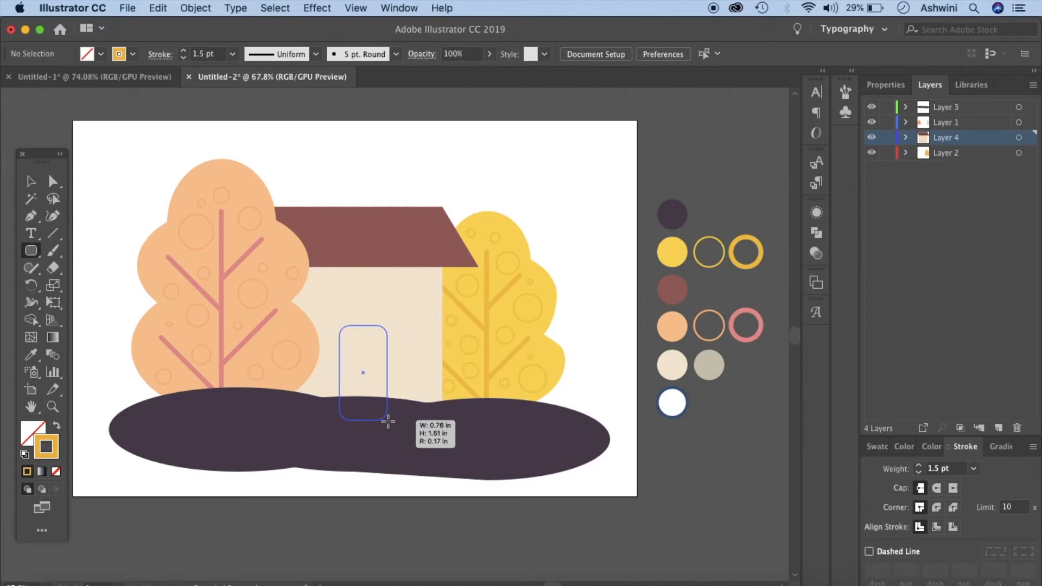
left_click(30, 181)
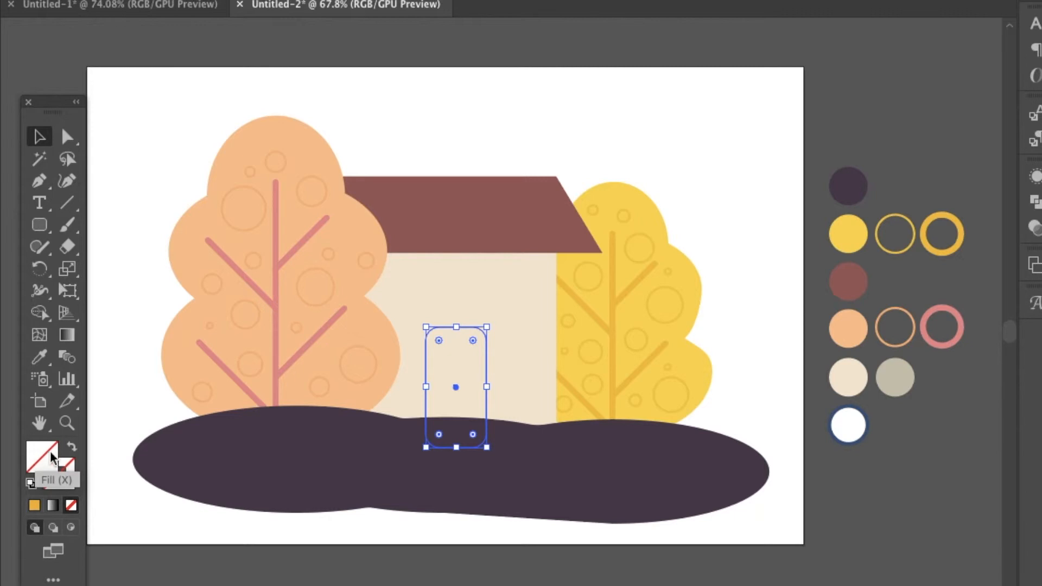
double_click(41, 454)
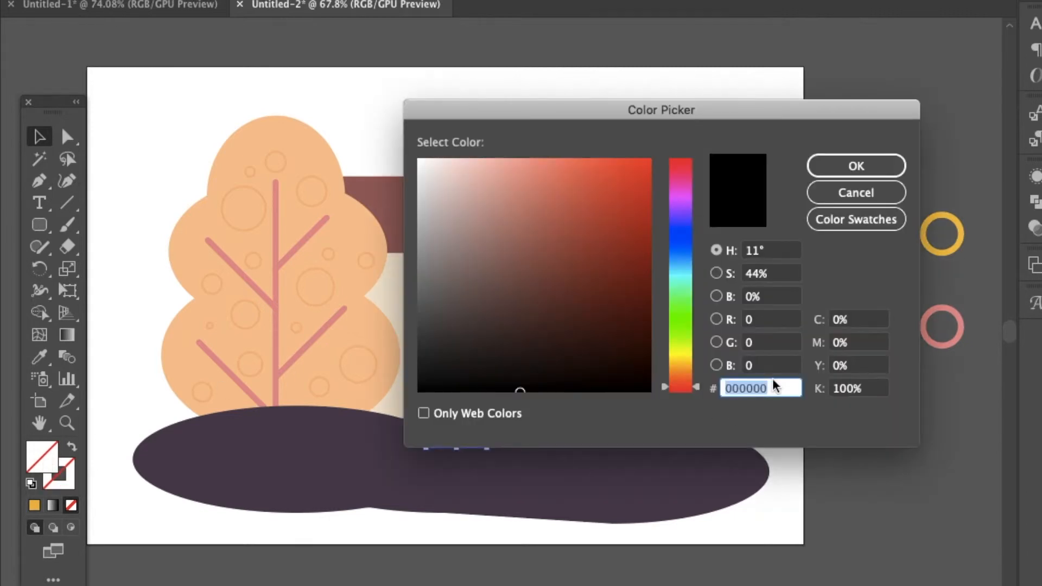
type("966153")
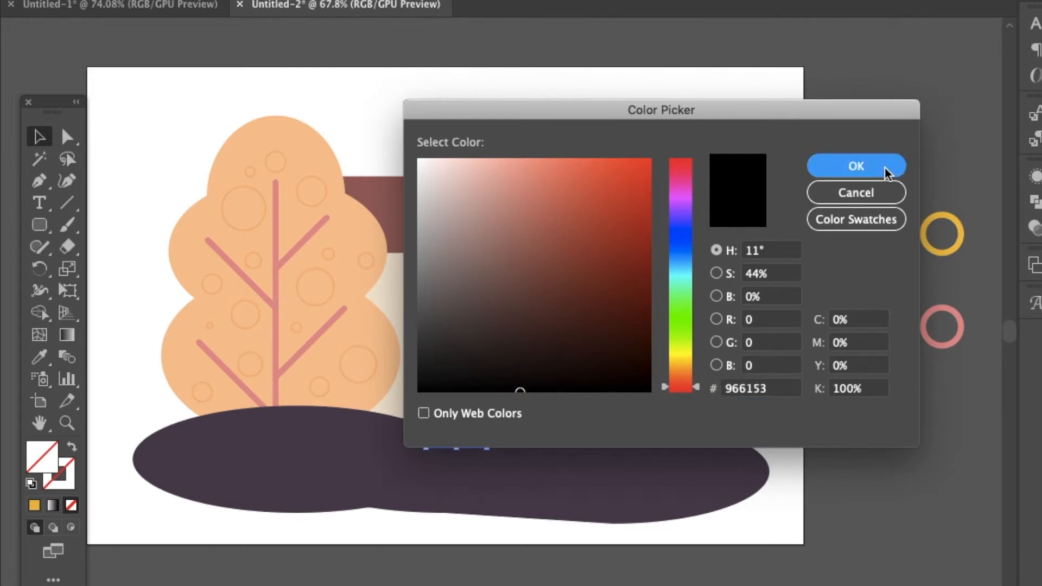
left_click(855, 165)
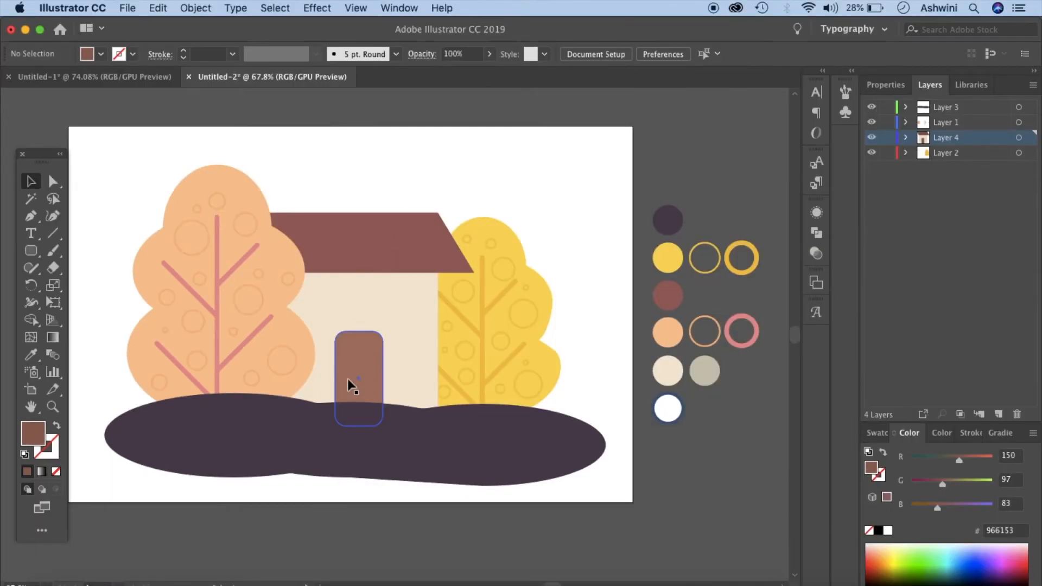
Rest the door on the ground and colour the shape behind it dark purple.
left_click_drag(360, 379, 359, 380)
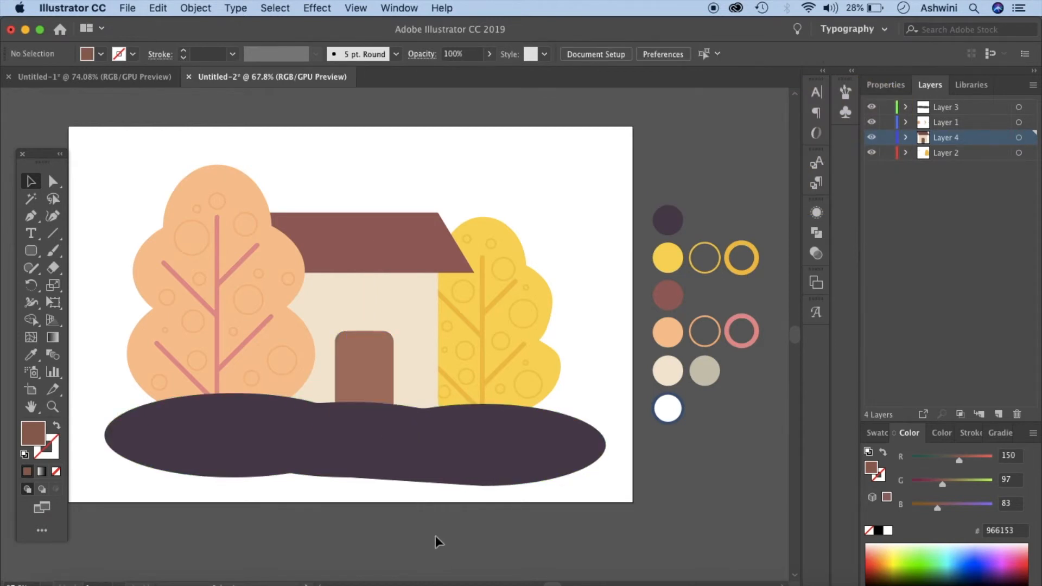
left_click(366, 379)
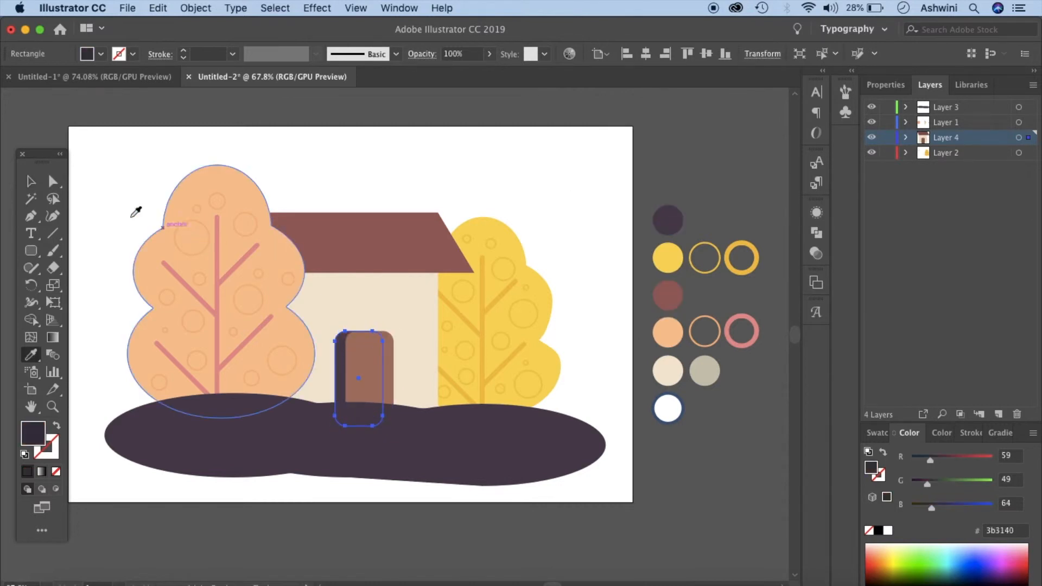
left_click(587, 292)
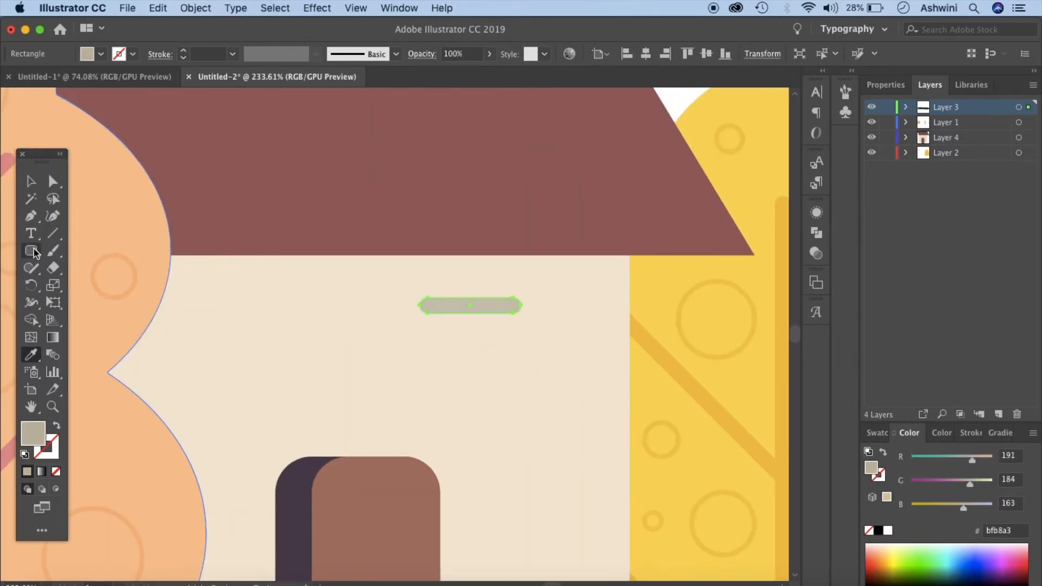
Drag out two thin grey brick marks on the house's front wall.
left_click_drag(472, 327, 573, 336)
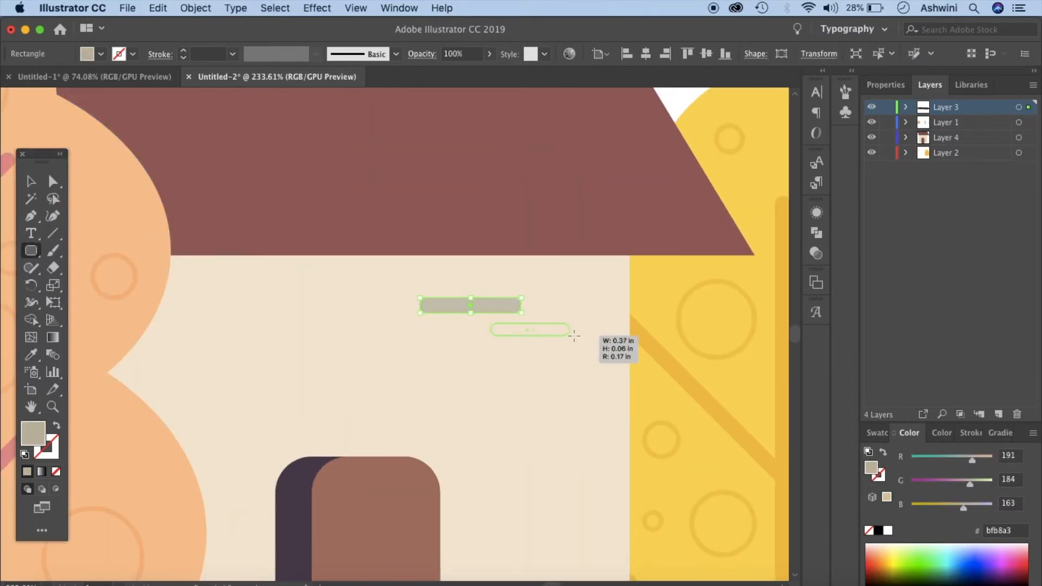
left_click_drag(489, 325, 585, 335)
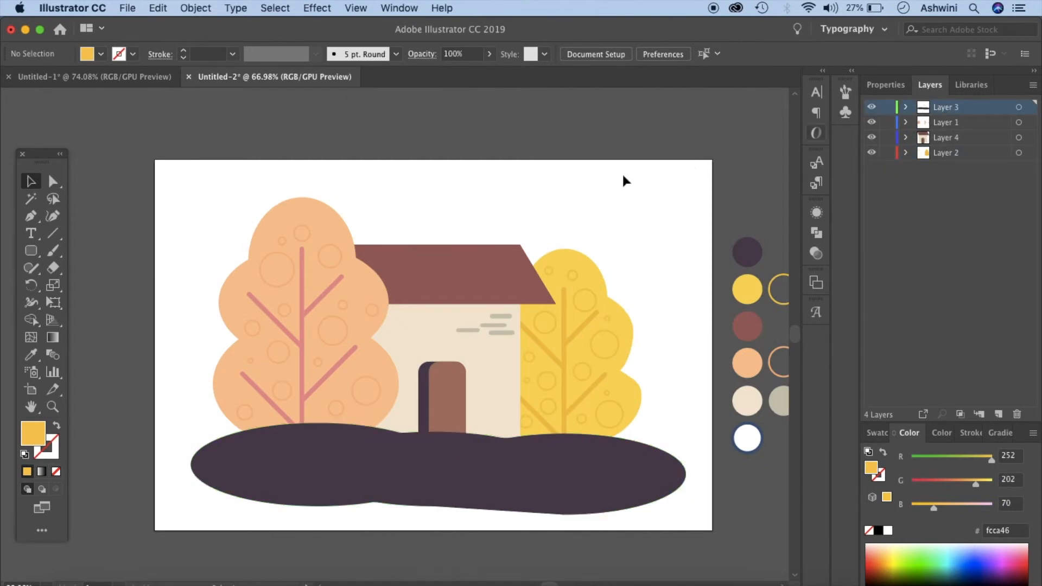
mouse_move(31, 251)
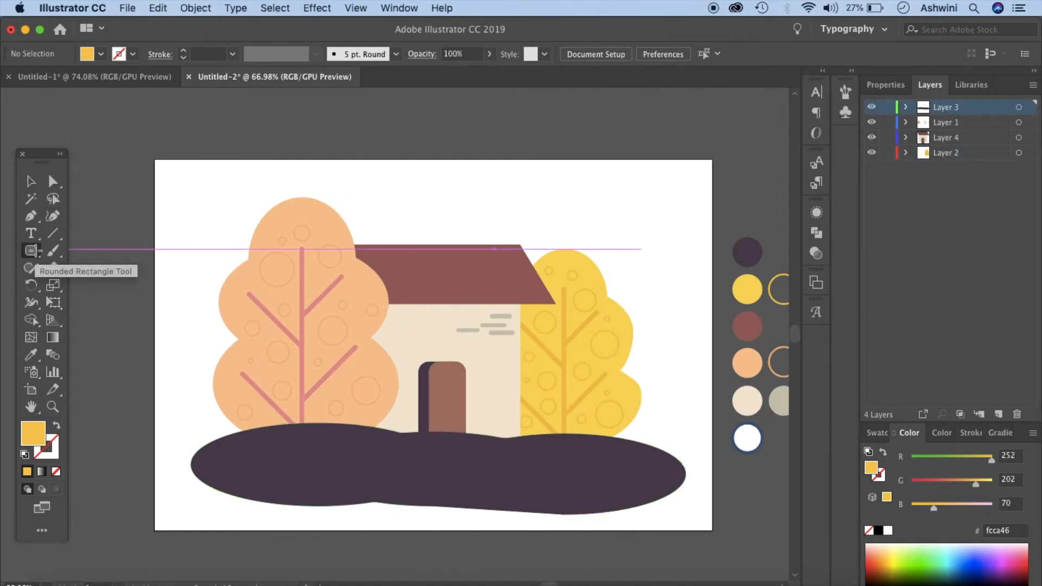
mouse_move(55, 250)
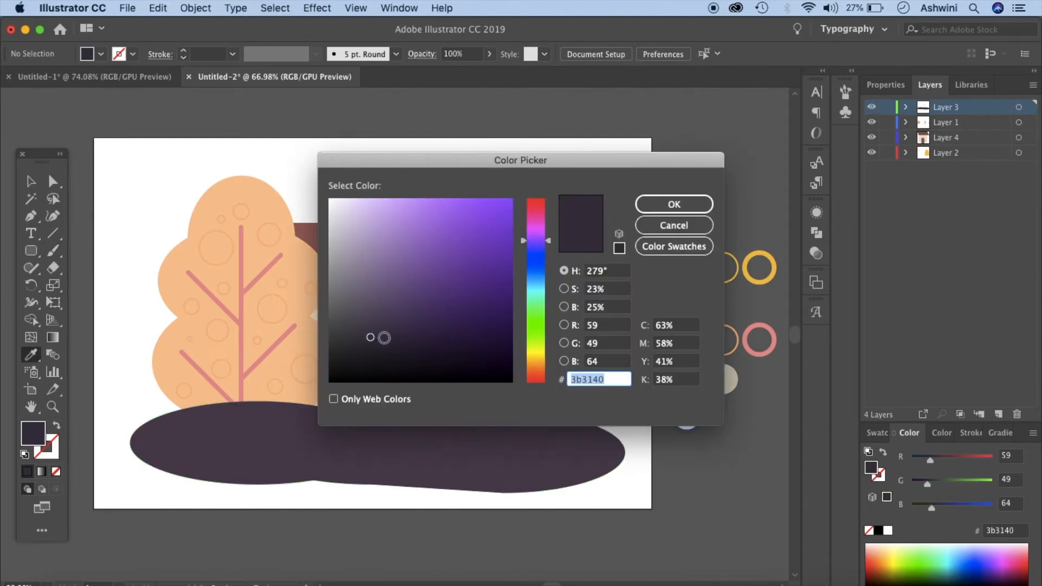
Lighten the fill to a slightly lighter purple in the Color Picker for the ground dashes.
left_click(369, 332)
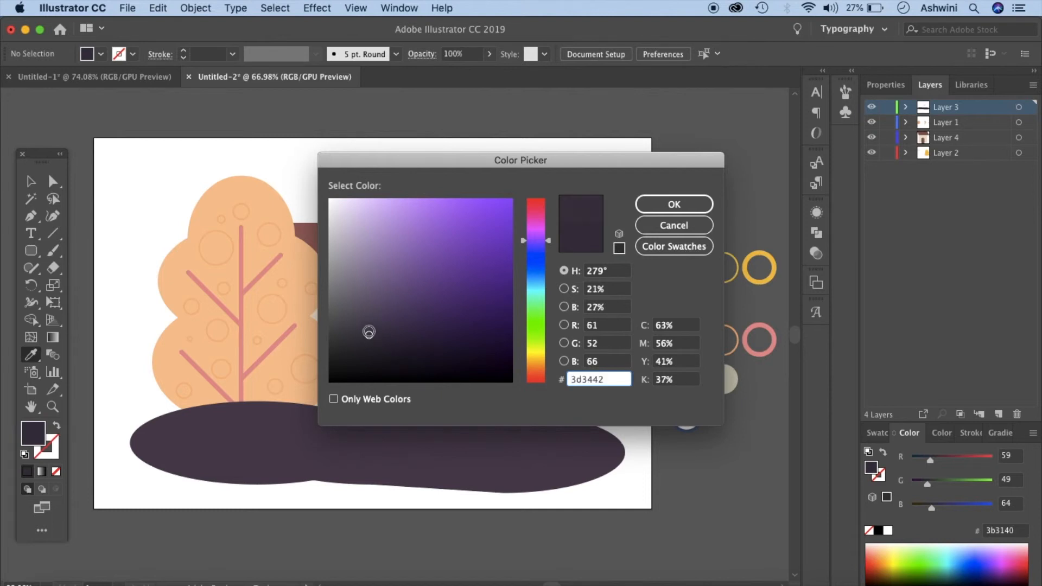
left_click(367, 308)
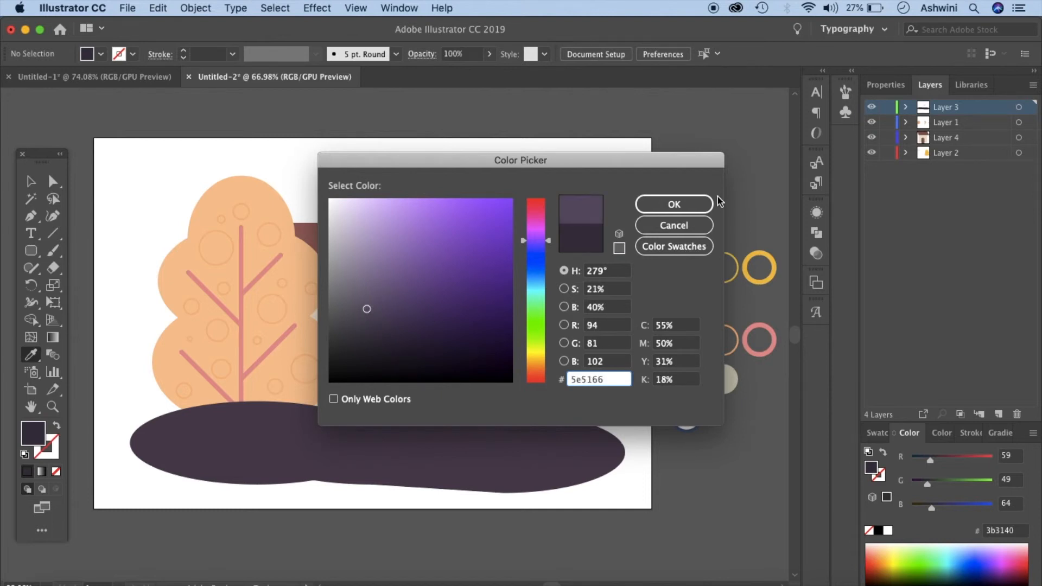
left_click(673, 204)
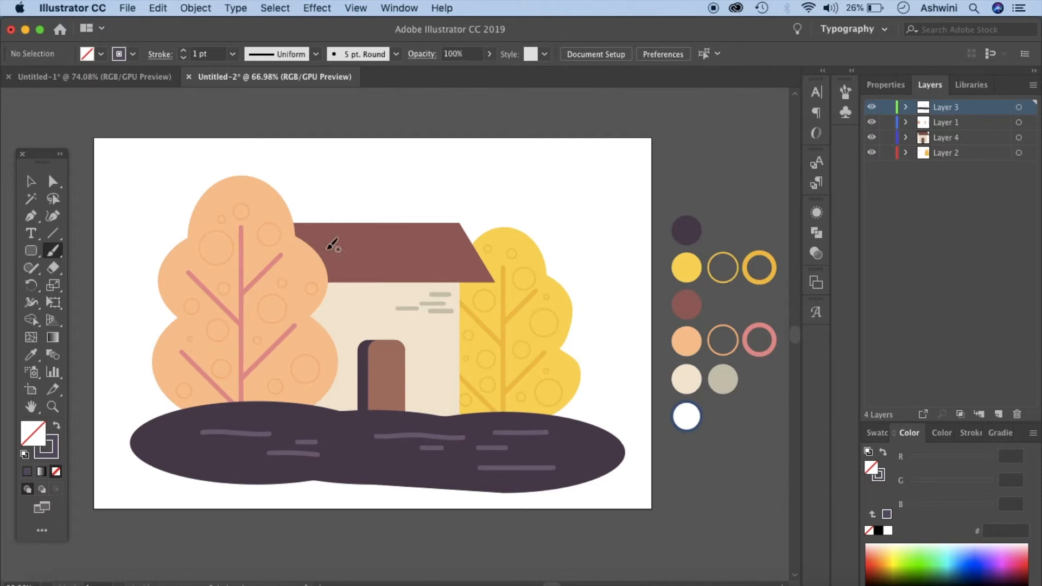
Set a black 25% opaque fill and dismiss the Rectangle size dialog.
left_click(946, 138)
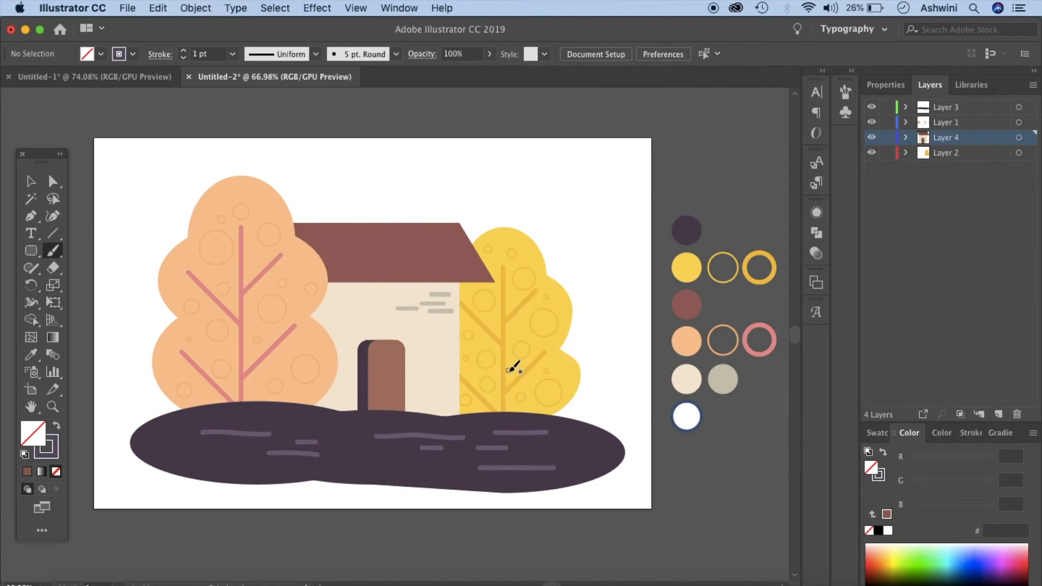
mouse_move(441, 457)
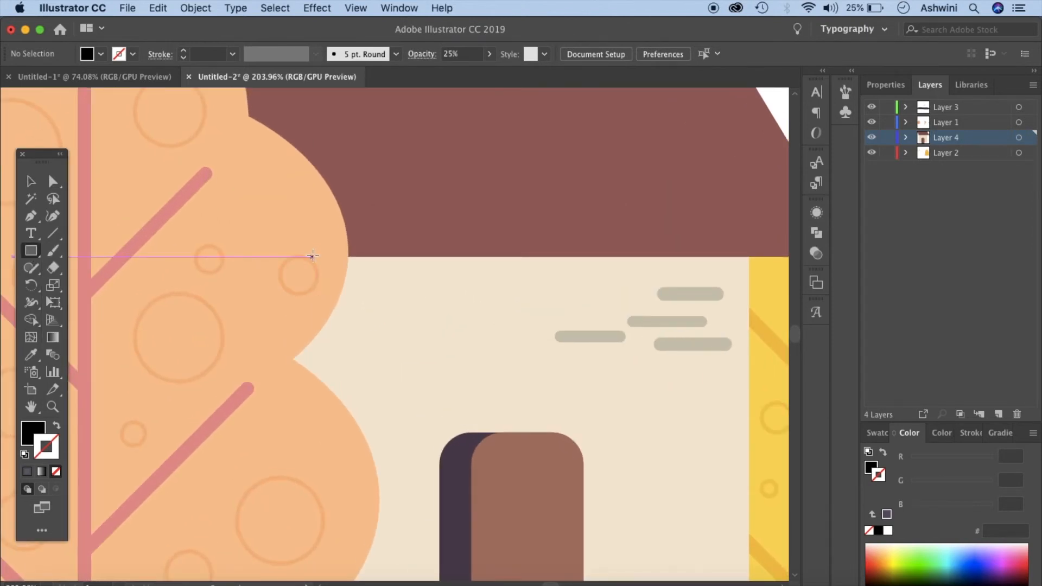
left_click(313, 257)
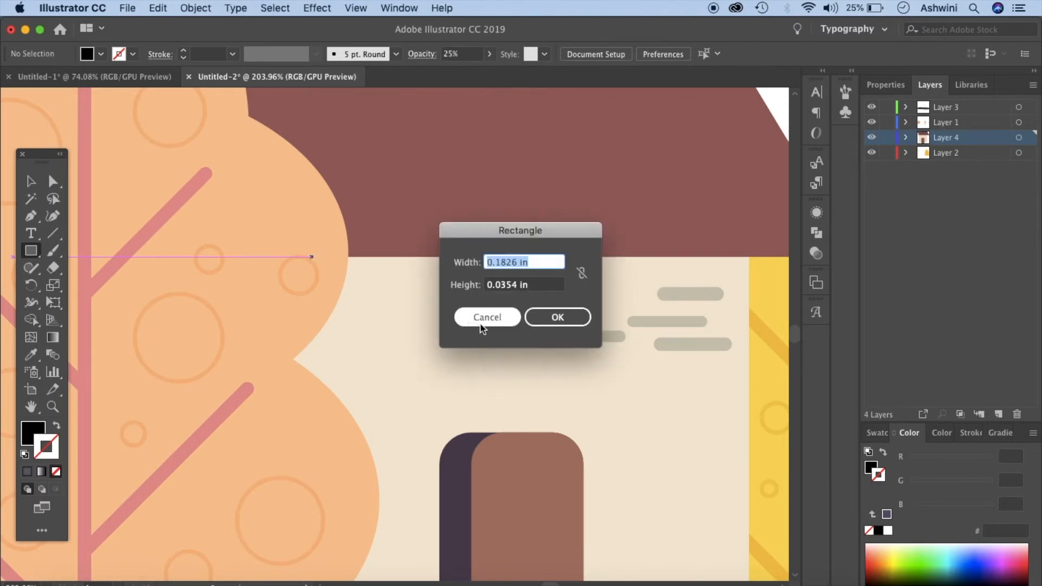
left_click(486, 316)
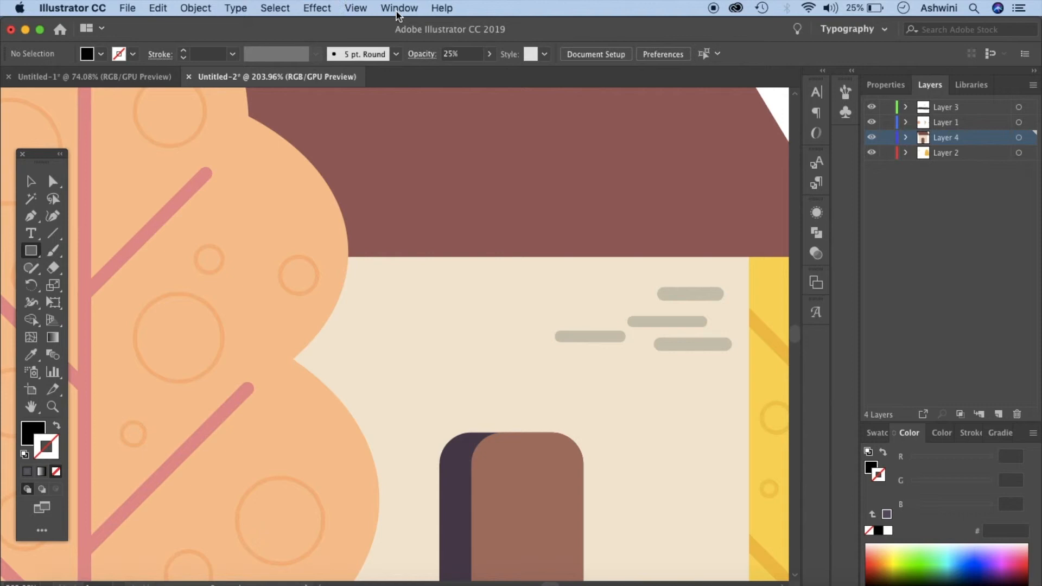
Turn off Smart Guides from the View menu before drawing the shadow.
left_click(356, 8)
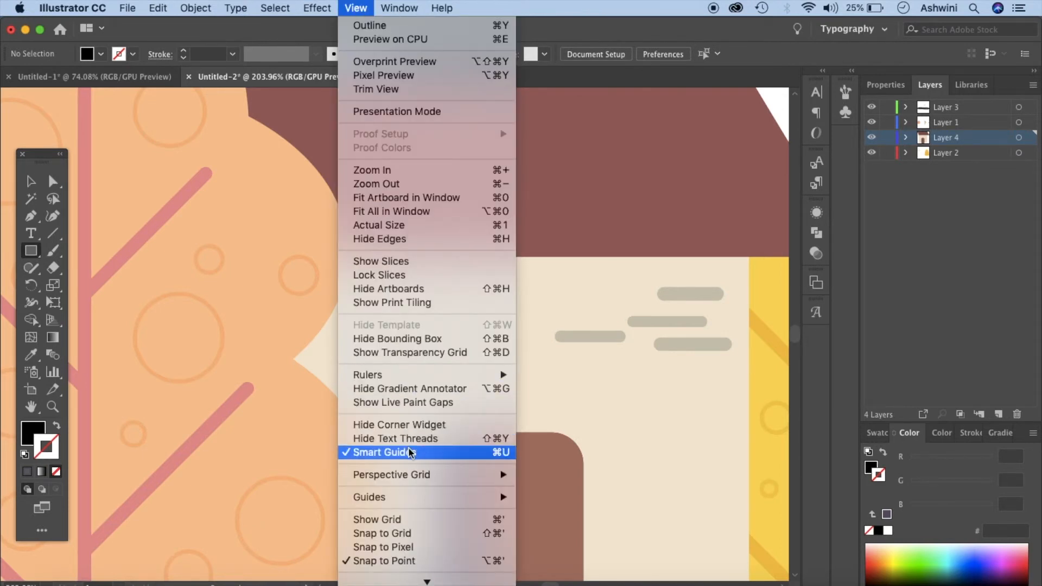
left_click(379, 451)
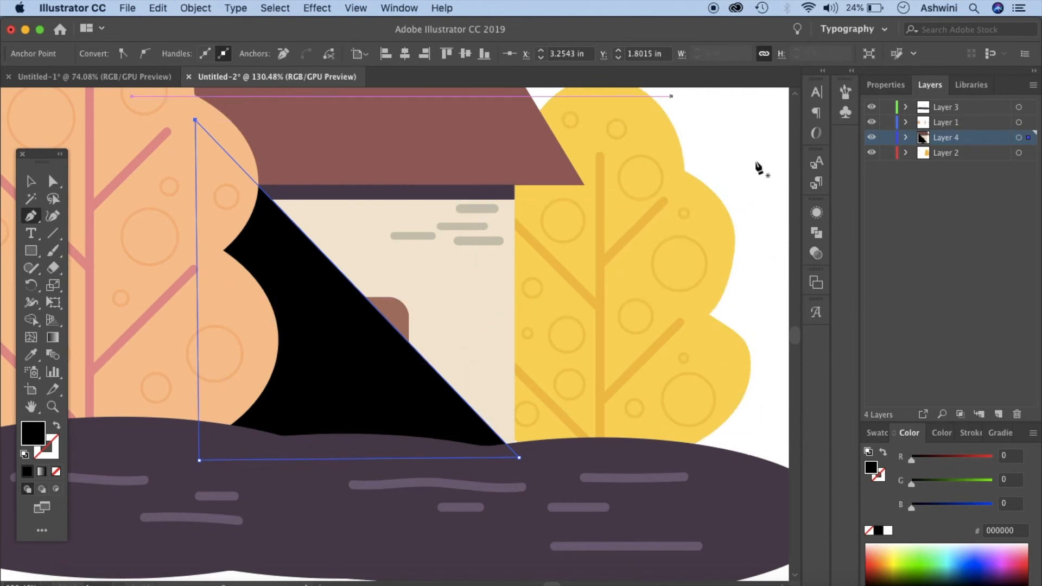
Lower the triangular shadow's opacity to about 29% in the Transparency panel.
left_click(399, 8)
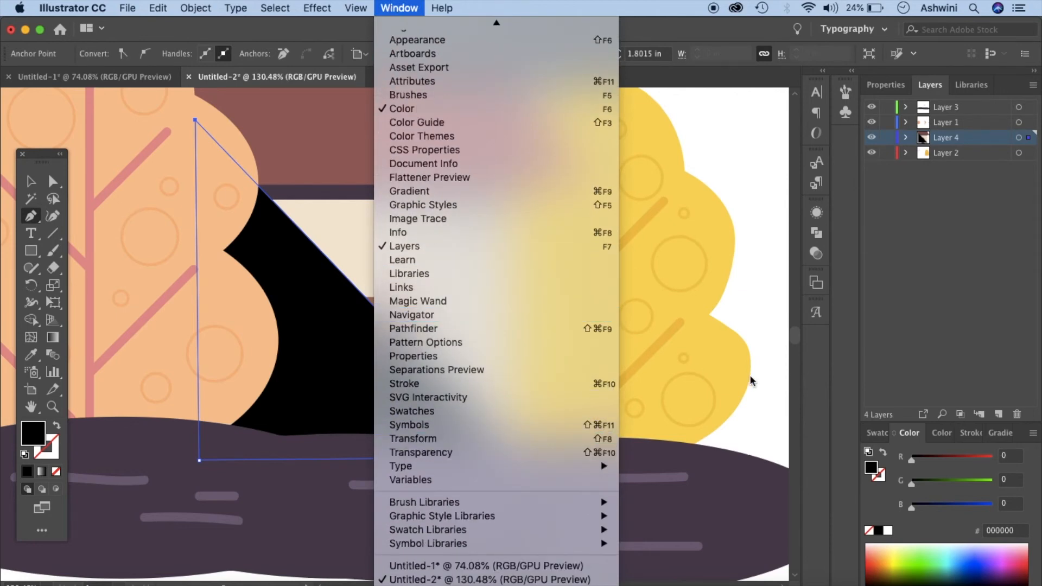
left_click(414, 328)
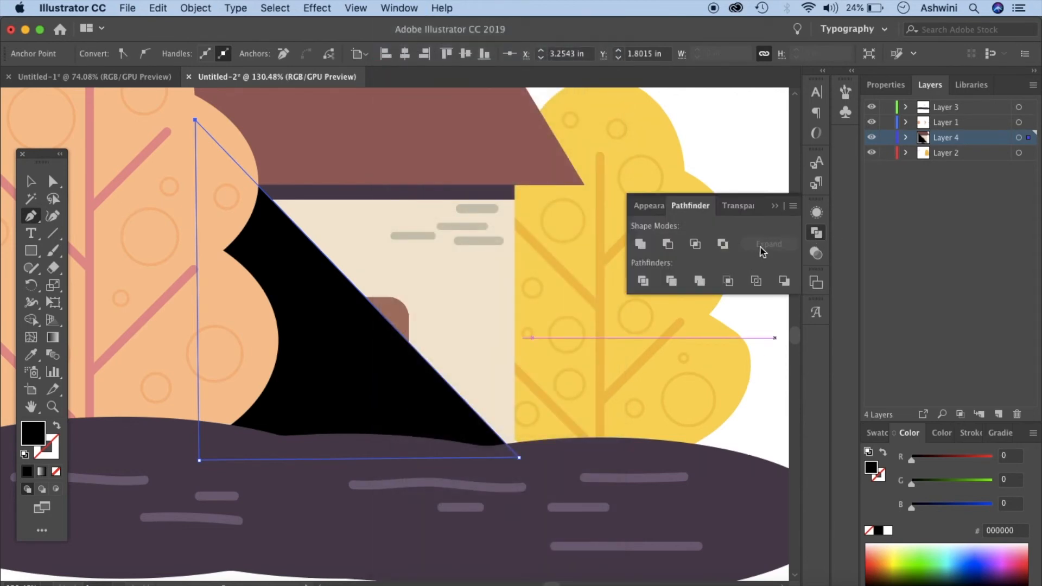
left_click(723, 205)
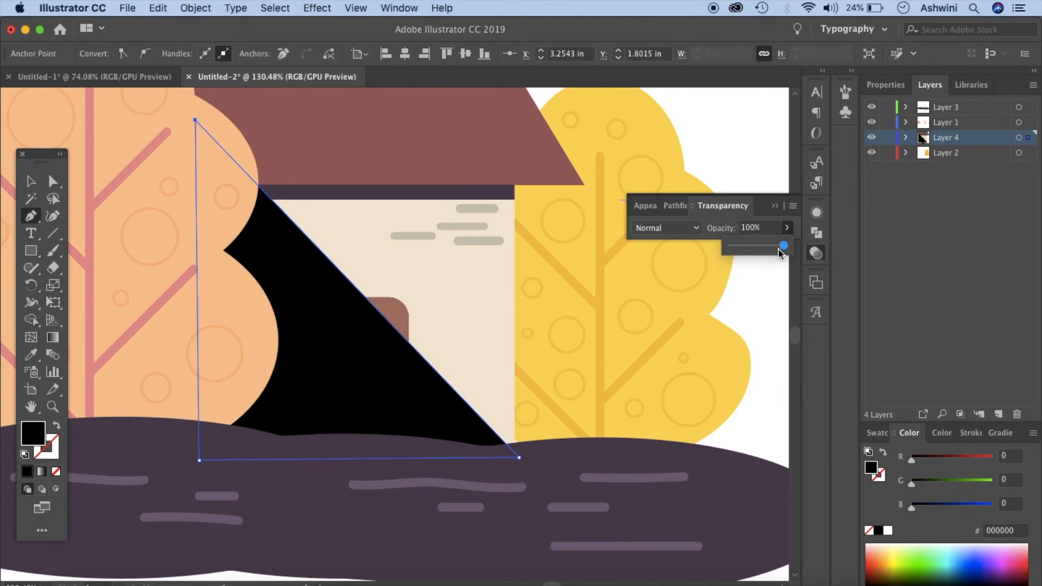
left_click_drag(783, 246, 746, 247)
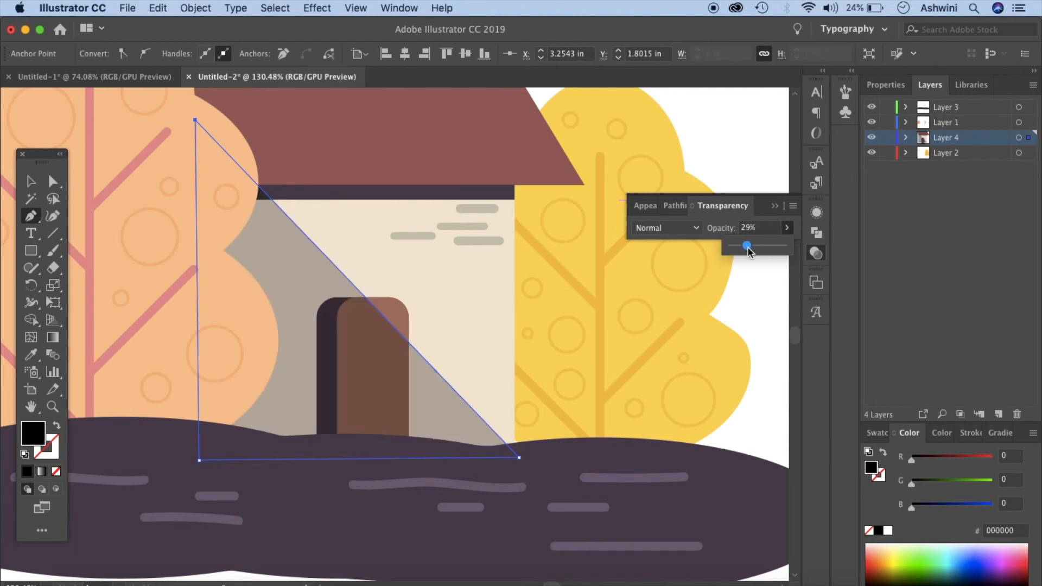
left_click_drag(745, 245, 747, 246)
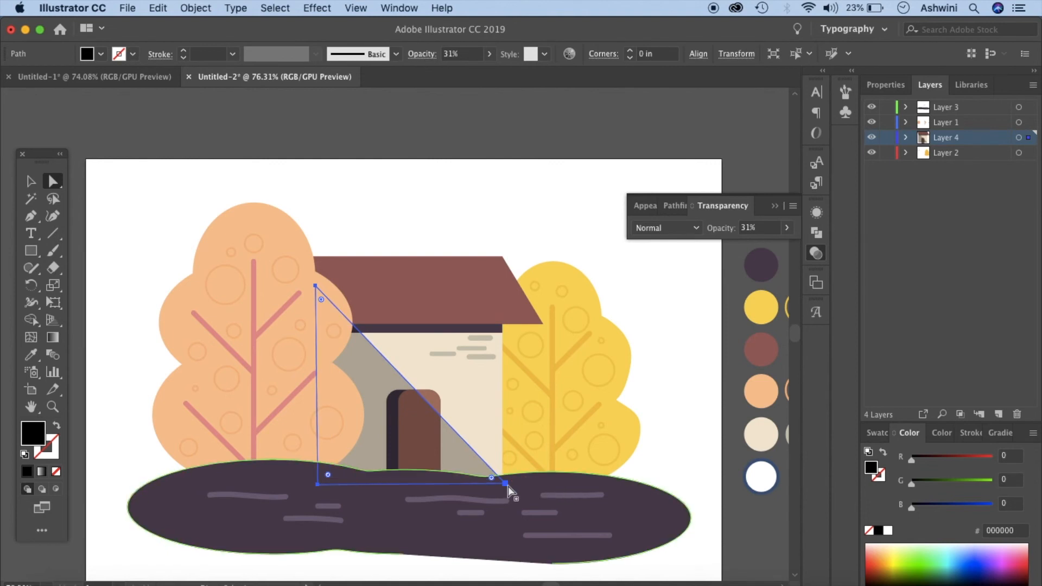
Drag the shadow's anchor points so it slants from the roof edge down the wall to the door.
left_click_drag(490, 477, 472, 485)
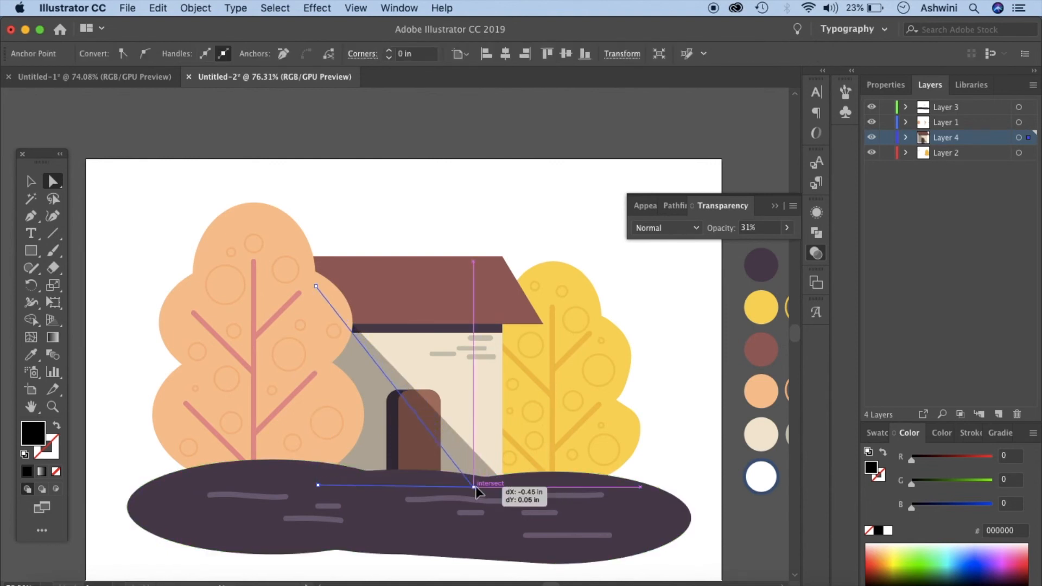
left_click_drag(475, 485, 325, 286)
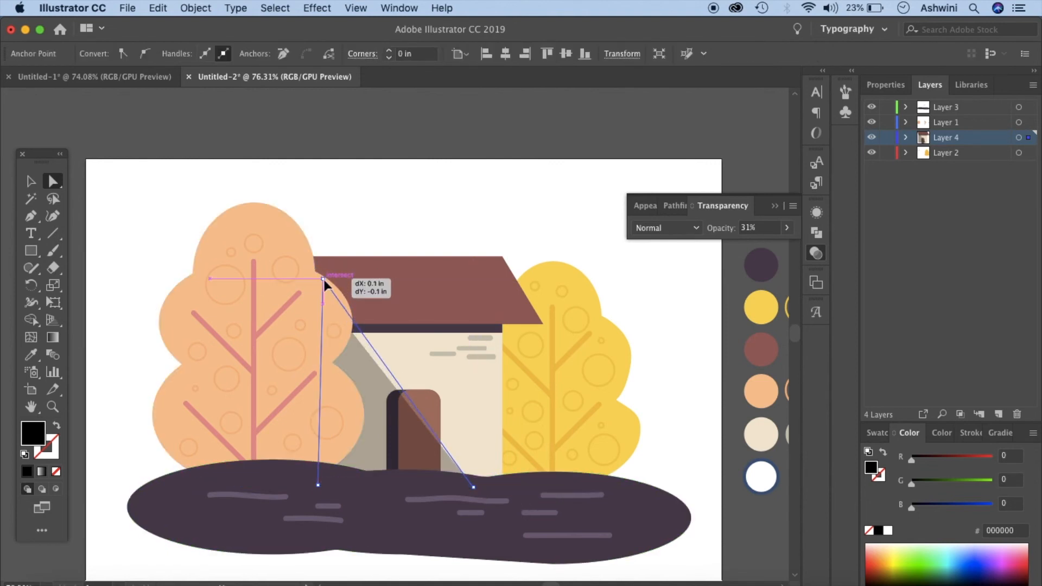
left_click_drag(322, 281, 539, 282)
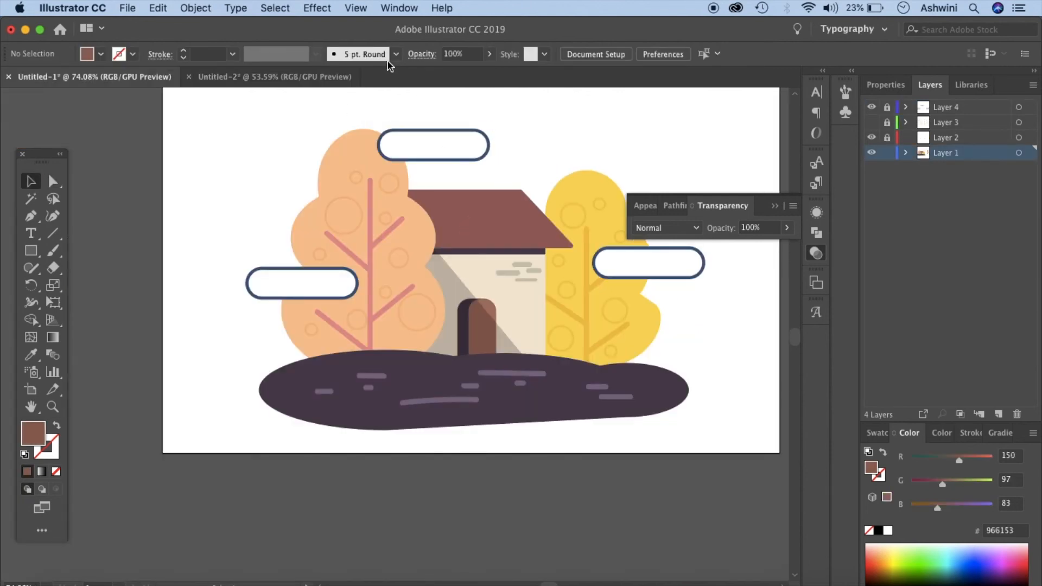
Return to Untitled-2 and draw a white, dark-outlined rounded cloud above the peach tree.
left_click(273, 76)
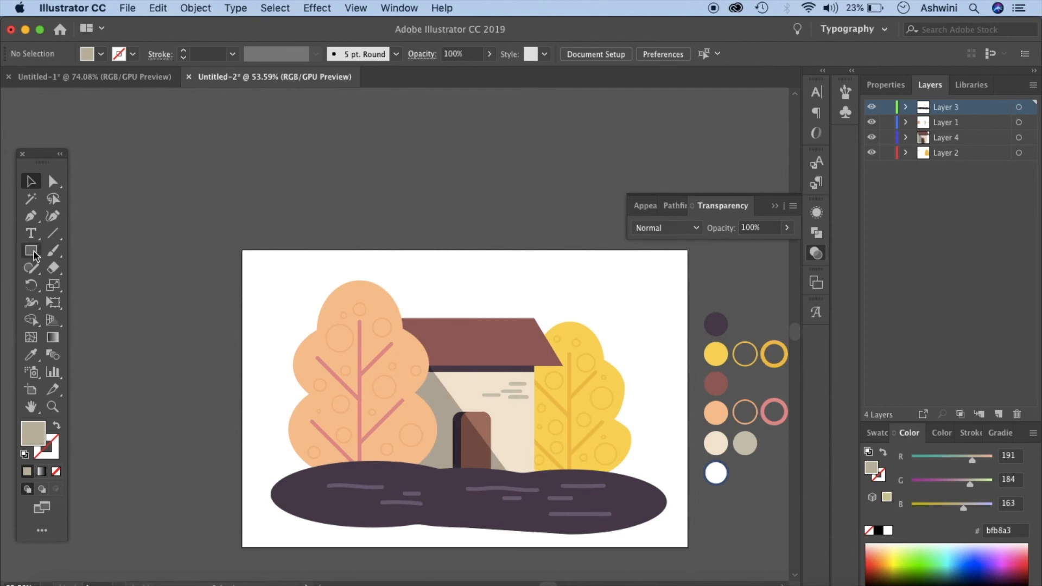
left_click(31, 251)
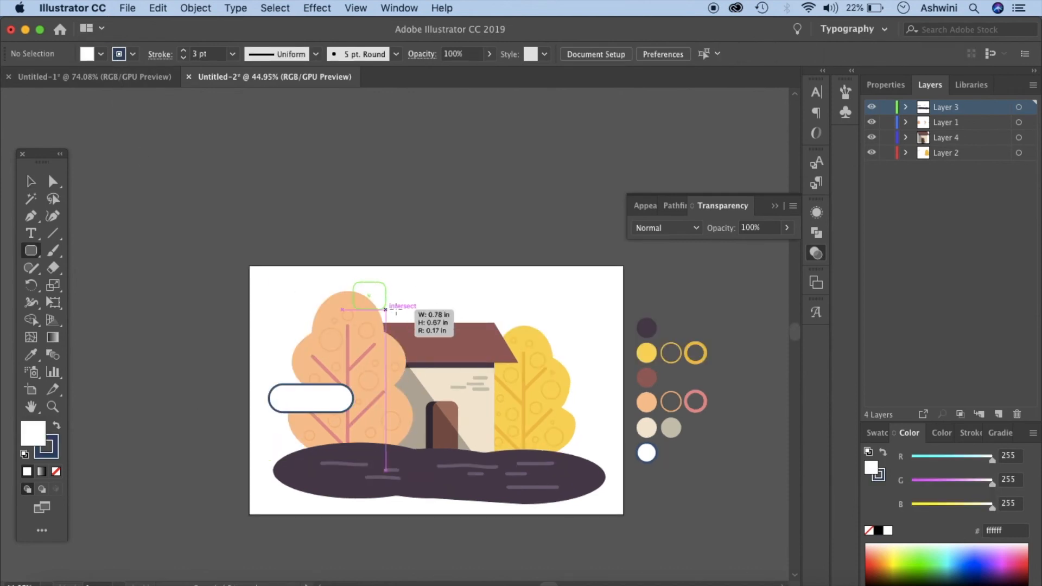
left_click_drag(354, 283, 588, 435)
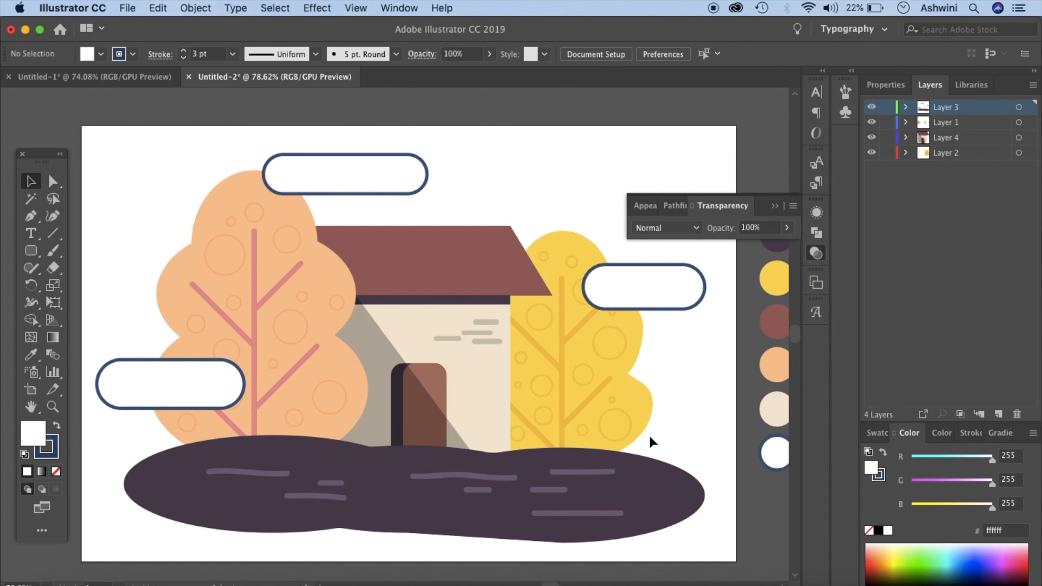
mouse_move(947, 154)
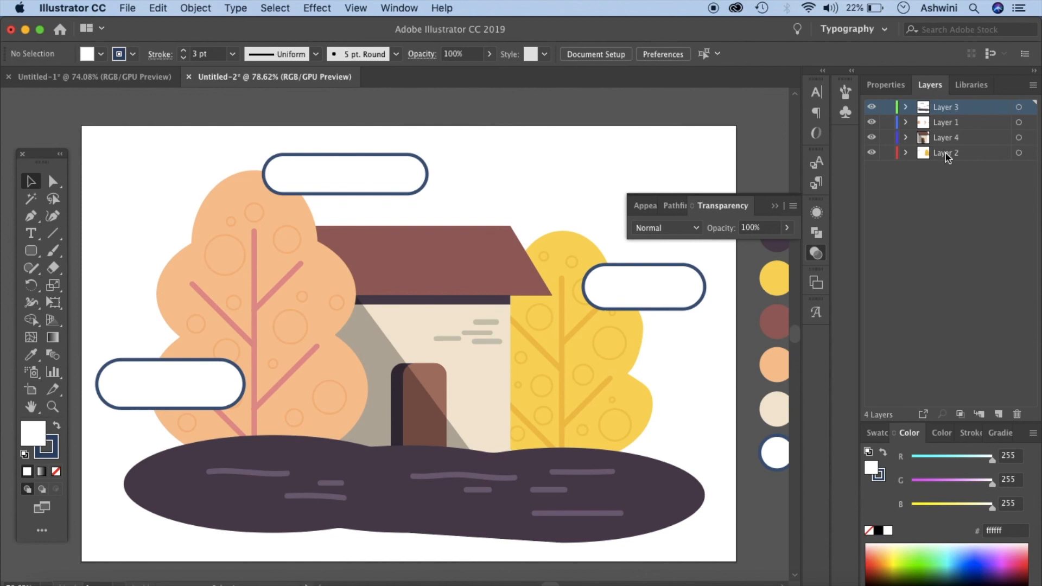